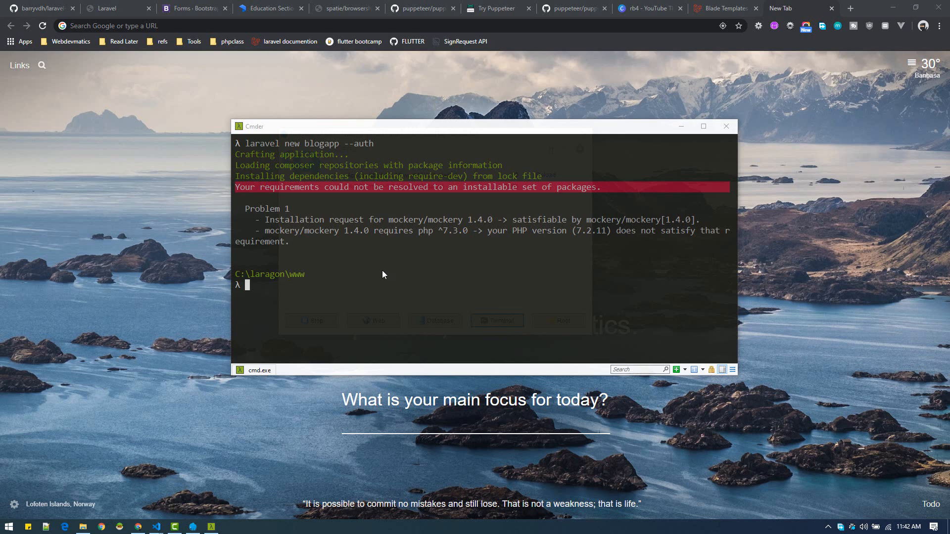
mouse_move(294, 252)
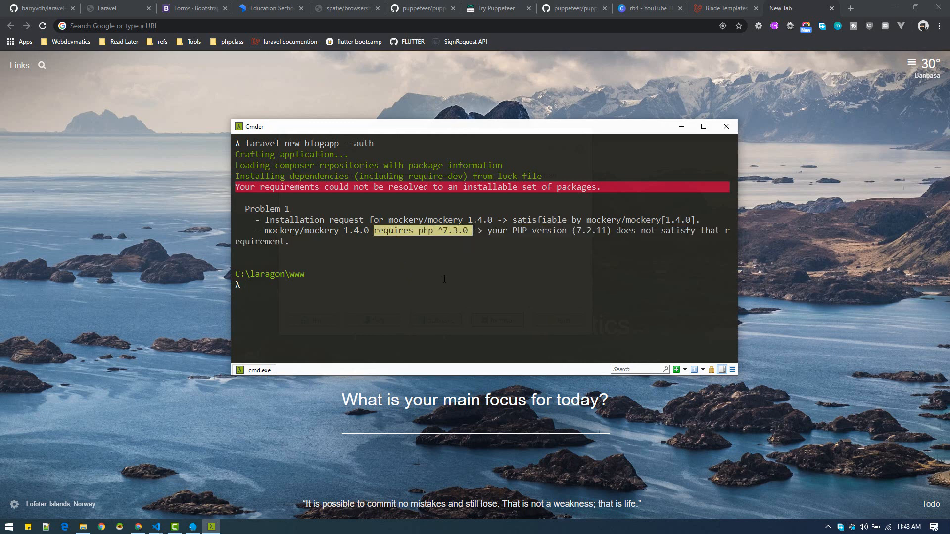
mouse_move(333, 280)
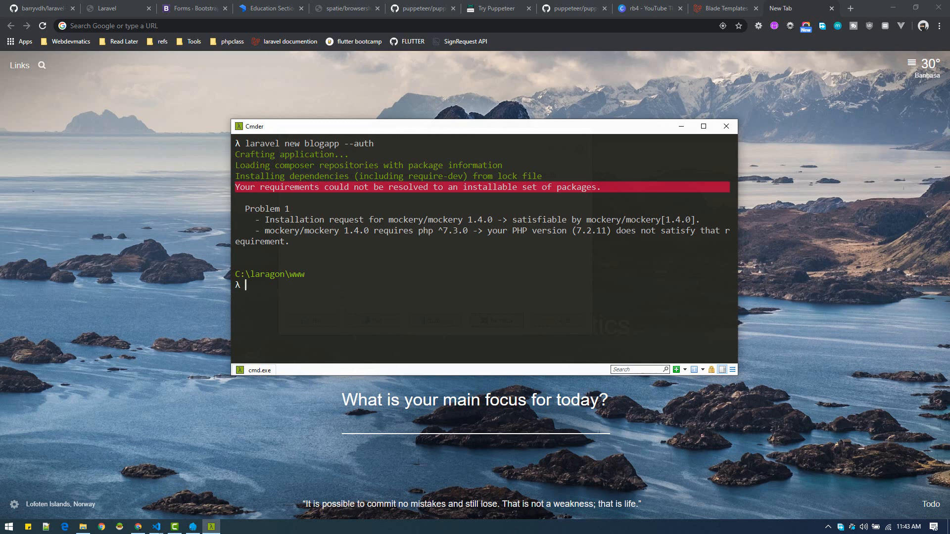
Check Laragon, then run php -v in Cmder, showing PHP 7.2.11 below mockery's required ^7.3.0.
left_click(192, 526)
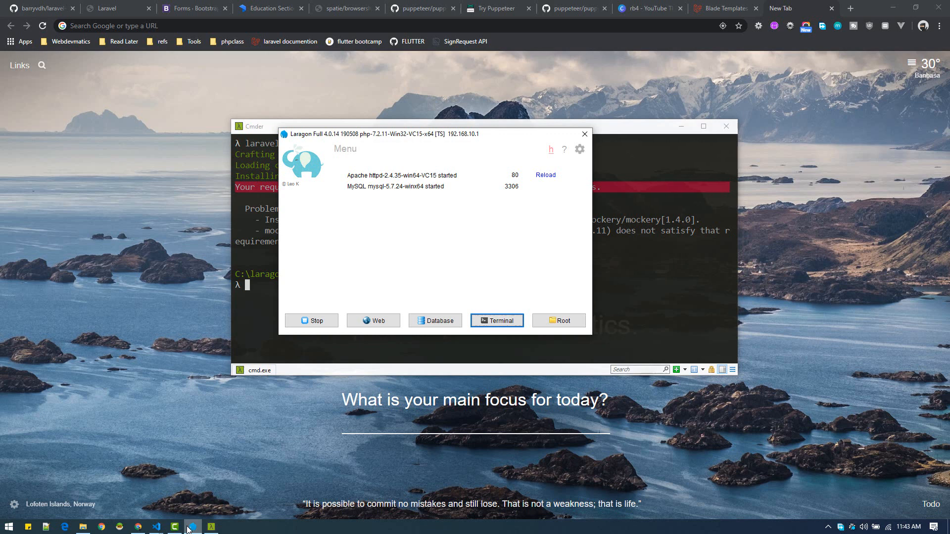
left_click(828, 526)
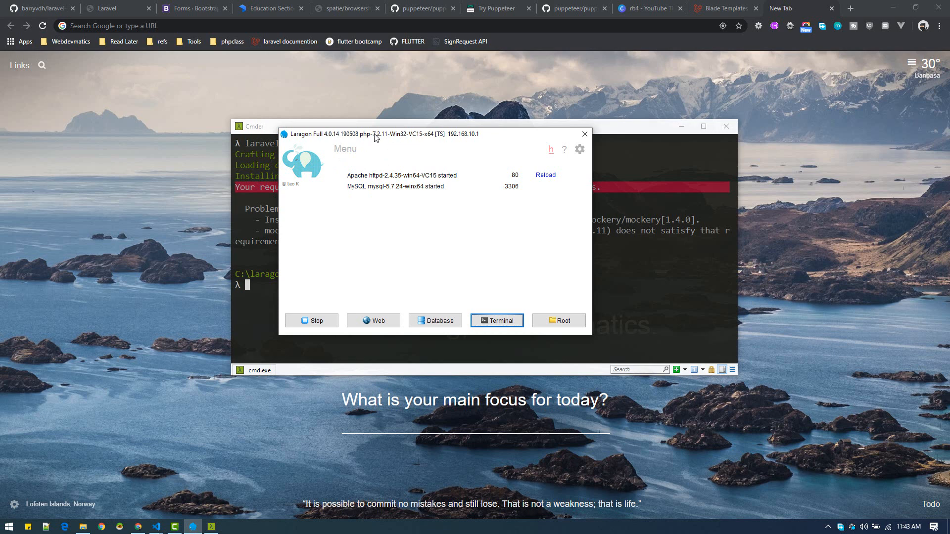
left_click(583, 133)
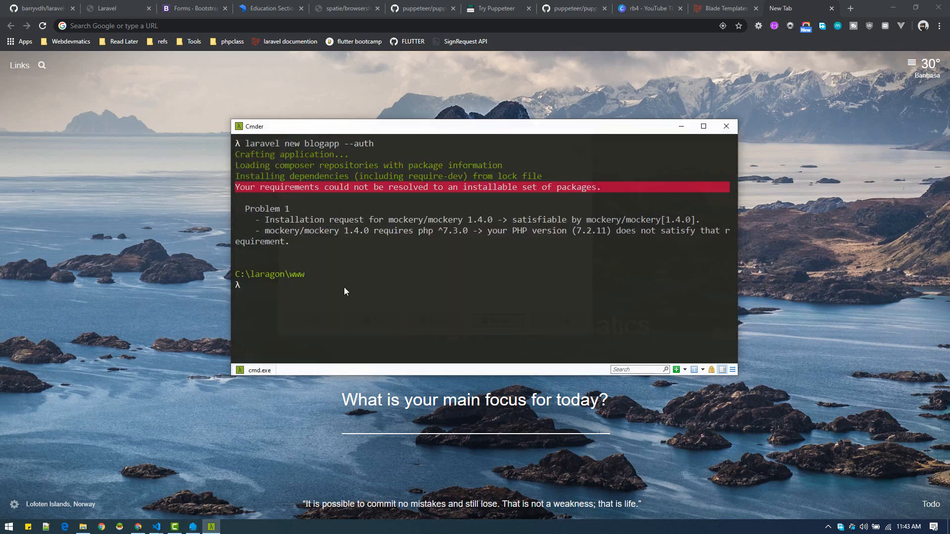
type("php -v")
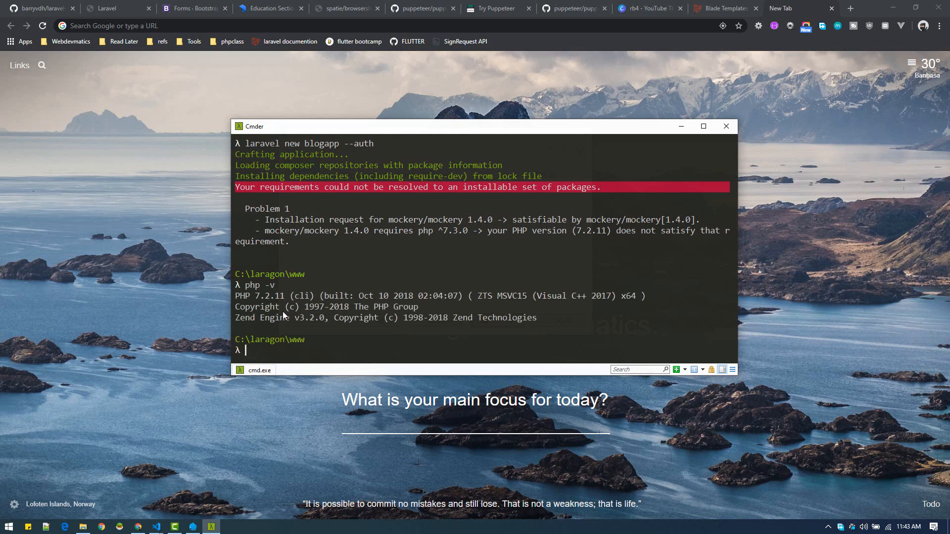
double_click(268, 296)
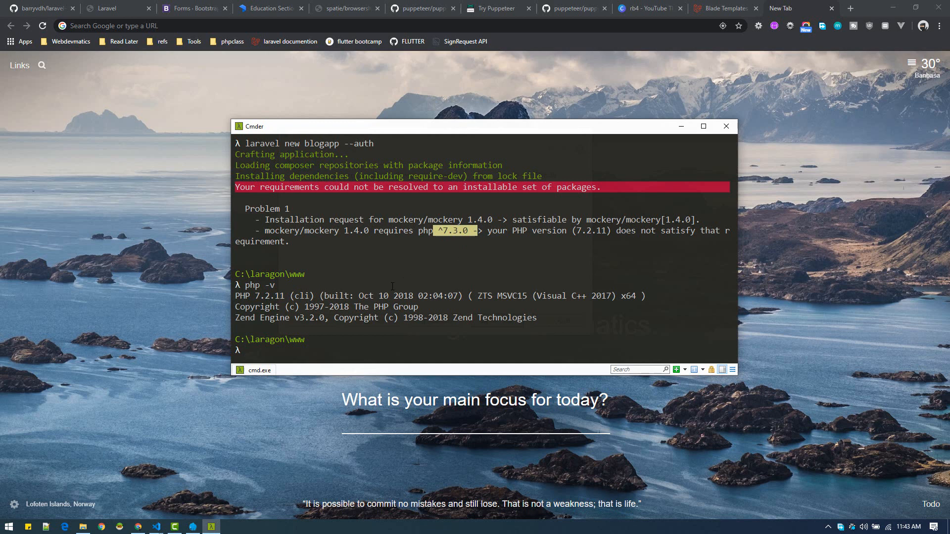
mouse_move(445, 253)
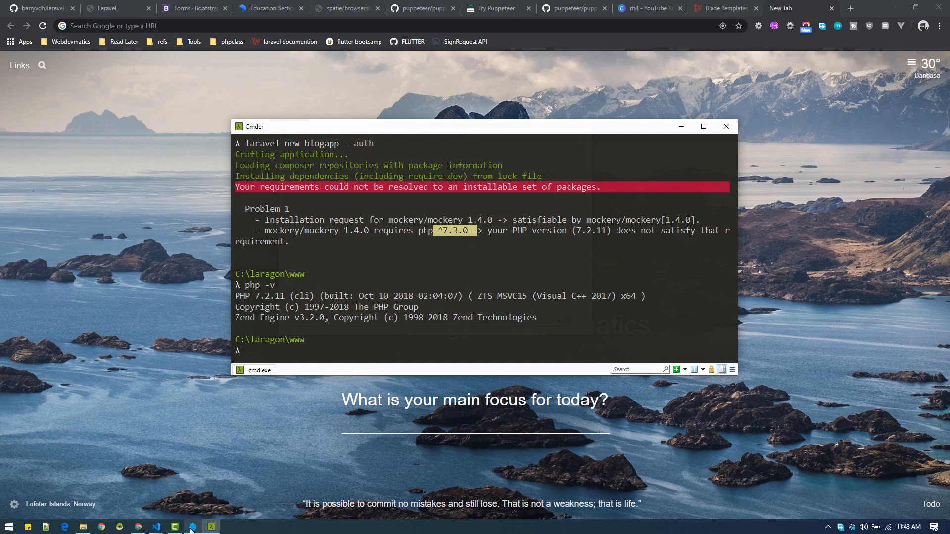
Show Laragon's Menu > PHP > Version list: php-7.2.11 checked, php-7.4.7-nts available.
left_click(192, 526)
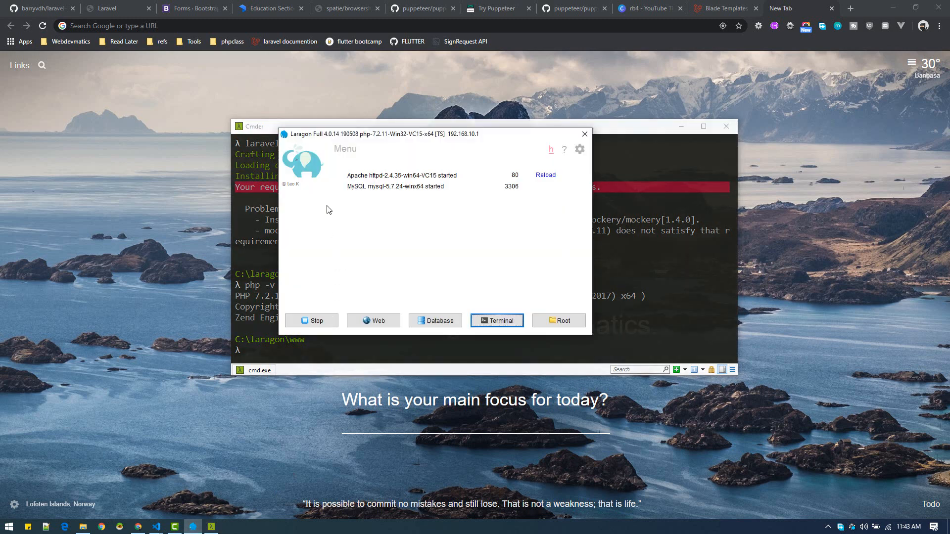
mouse_move(345, 149)
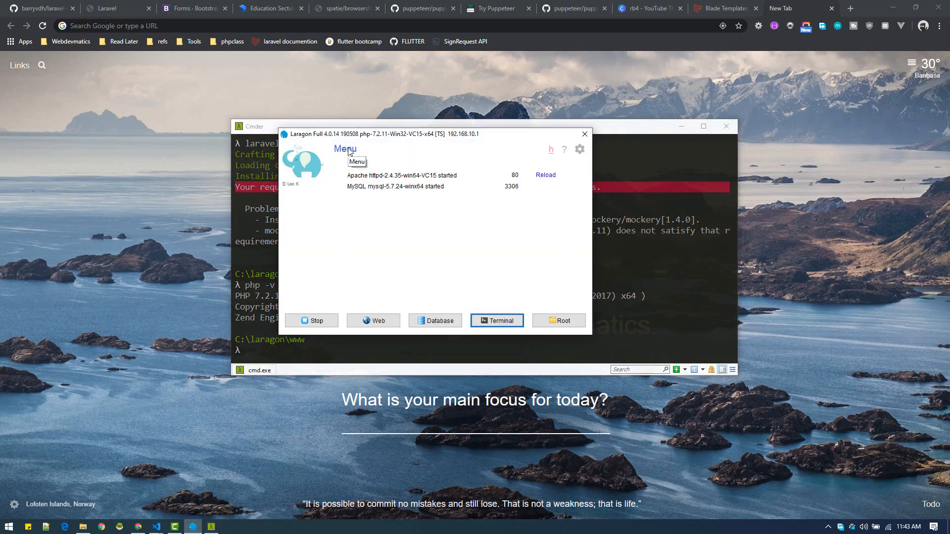
left_click(345, 149)
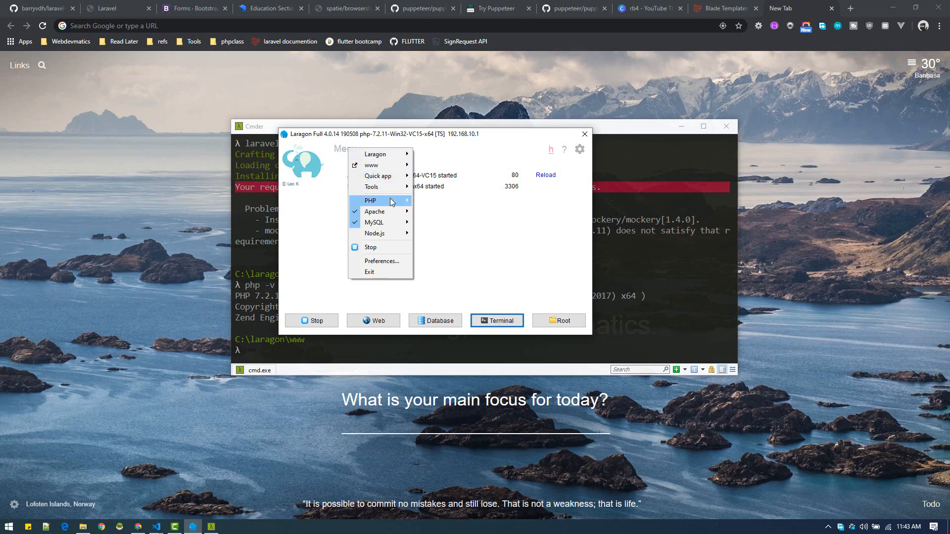
left_click(370, 201)
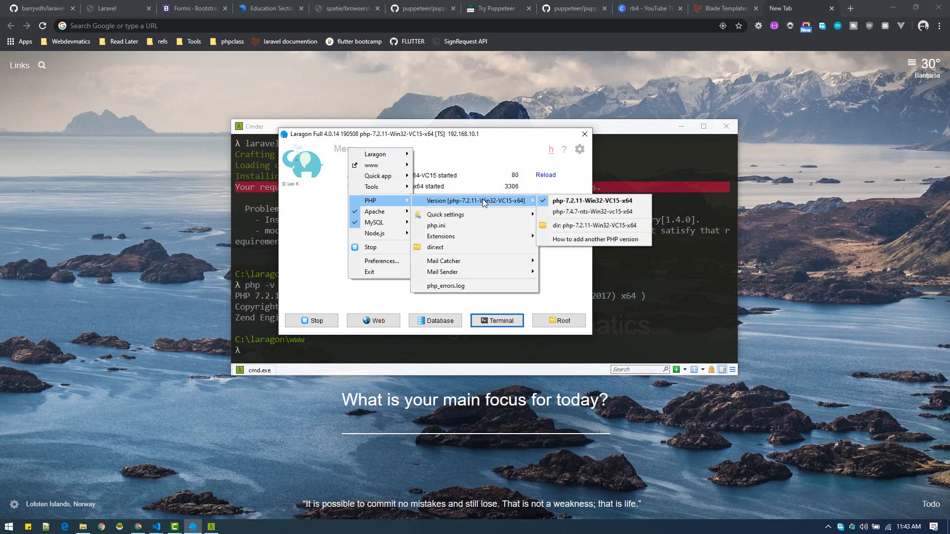
mouse_move(522, 205)
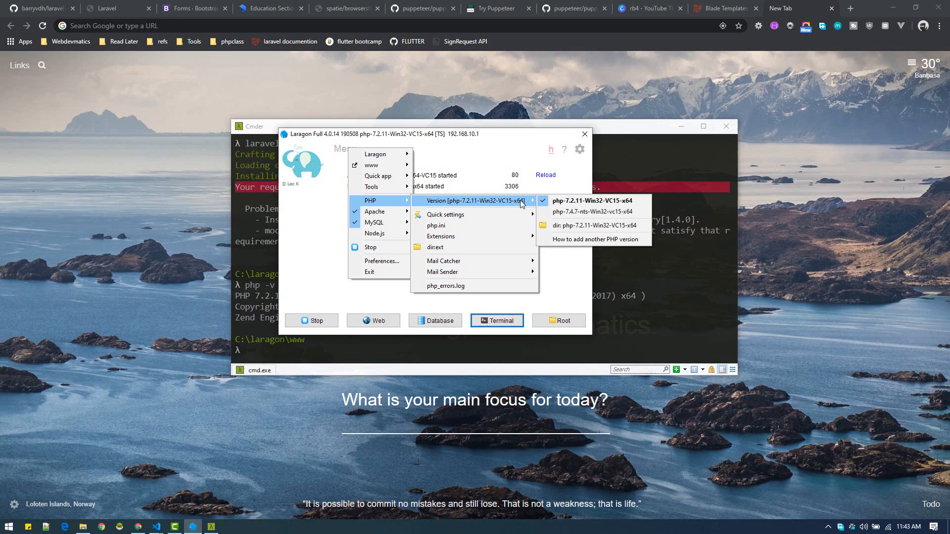
mouse_move(602, 211)
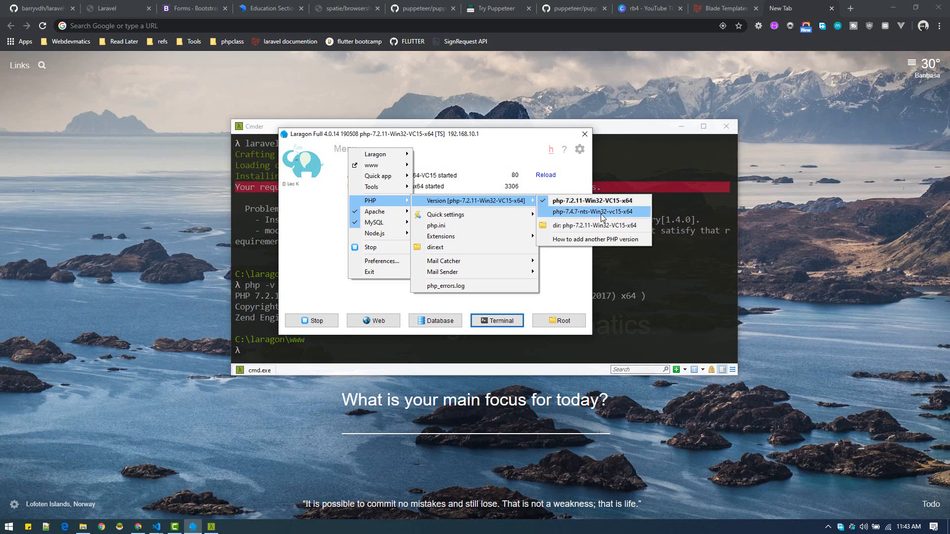
mouse_move(591, 200)
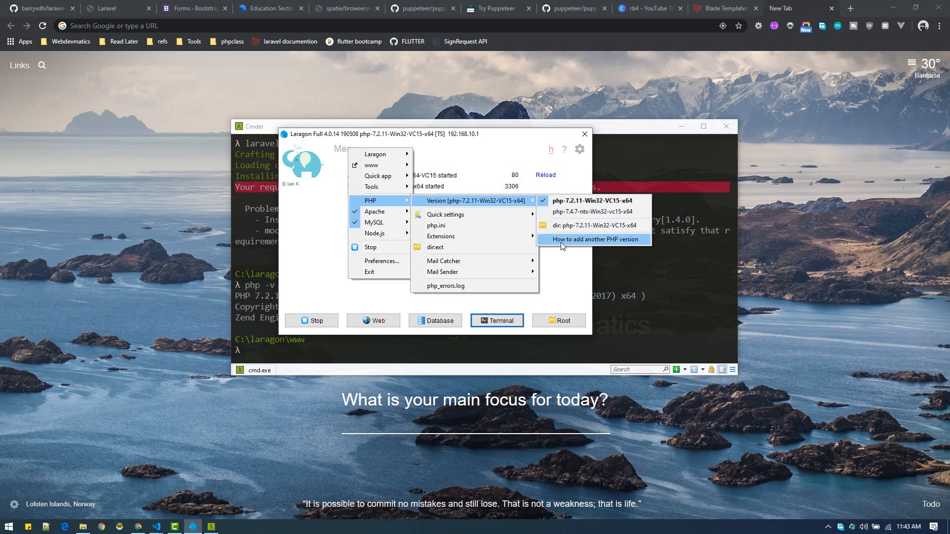
mouse_move(596, 241)
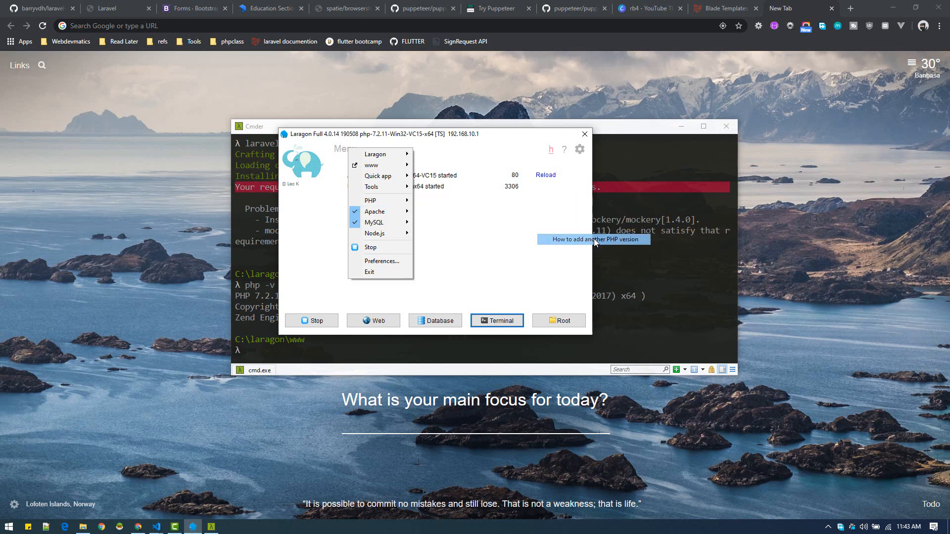
Open the forum guide 'How to add another PHP version' and its windows.php.net/download link options.
left_click(594, 238)
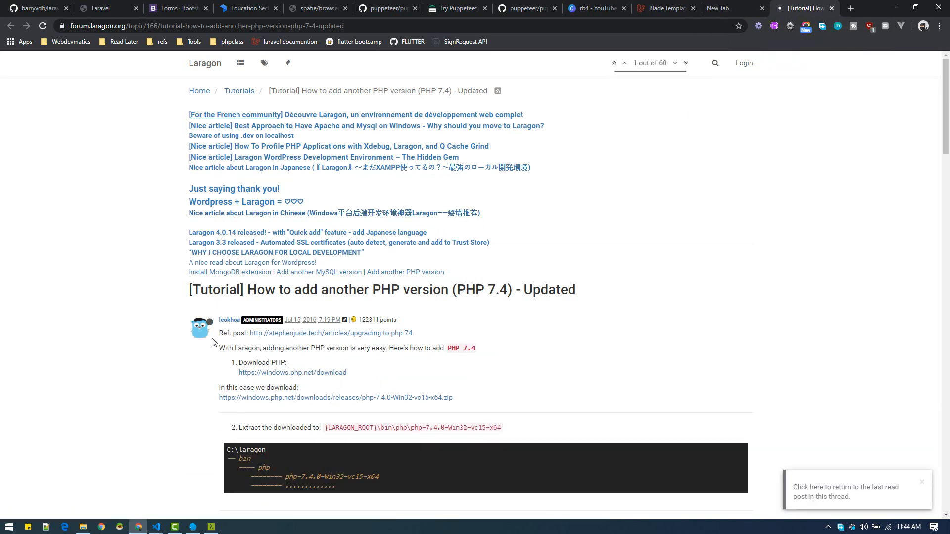
mouse_move(224, 366)
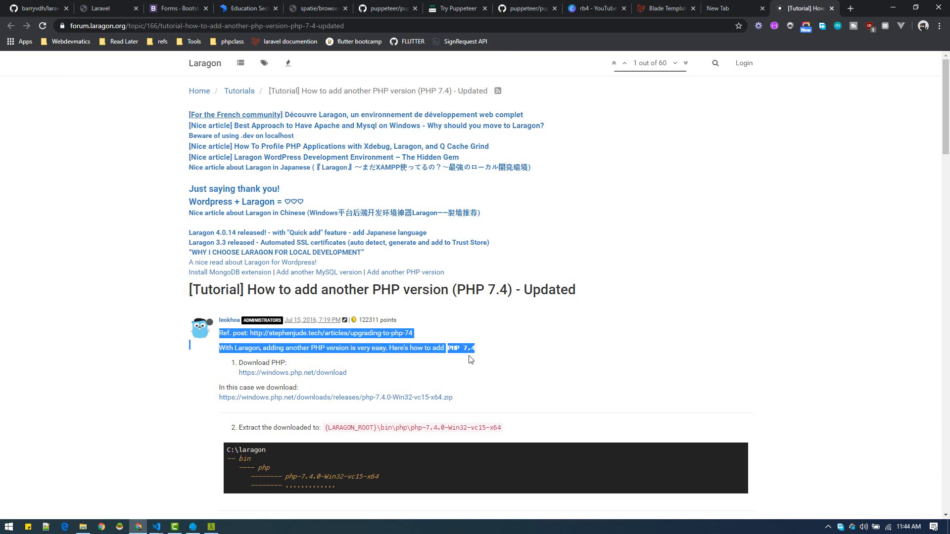
left_click(267, 381)
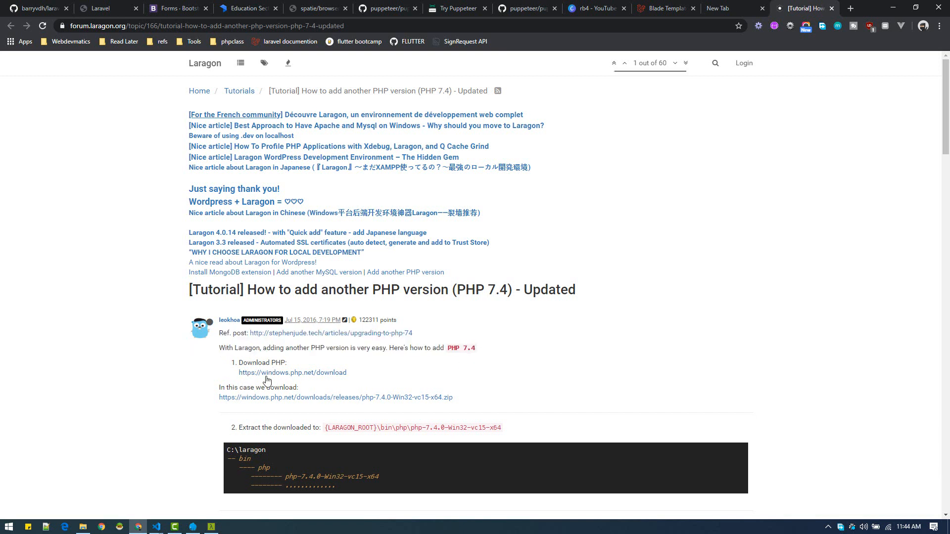
mouse_move(310, 400)
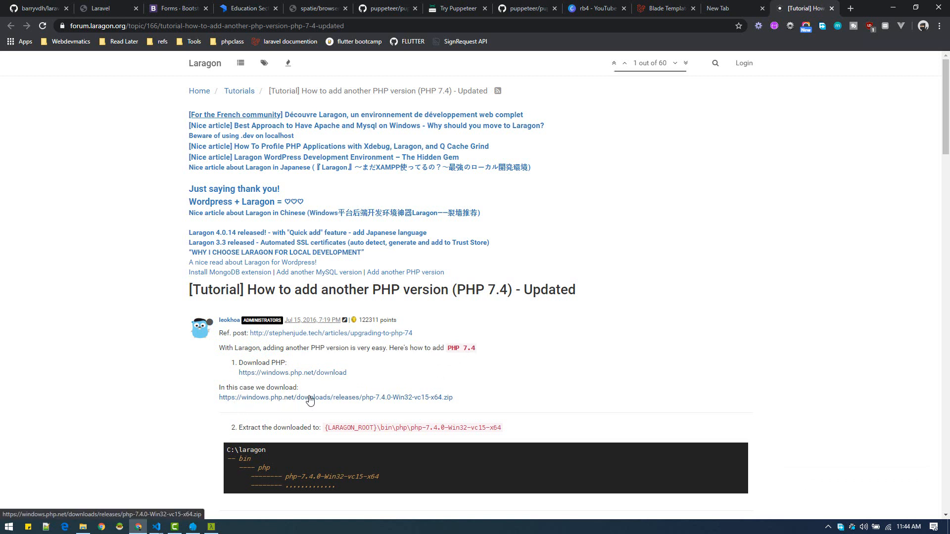
mouse_move(280, 373)
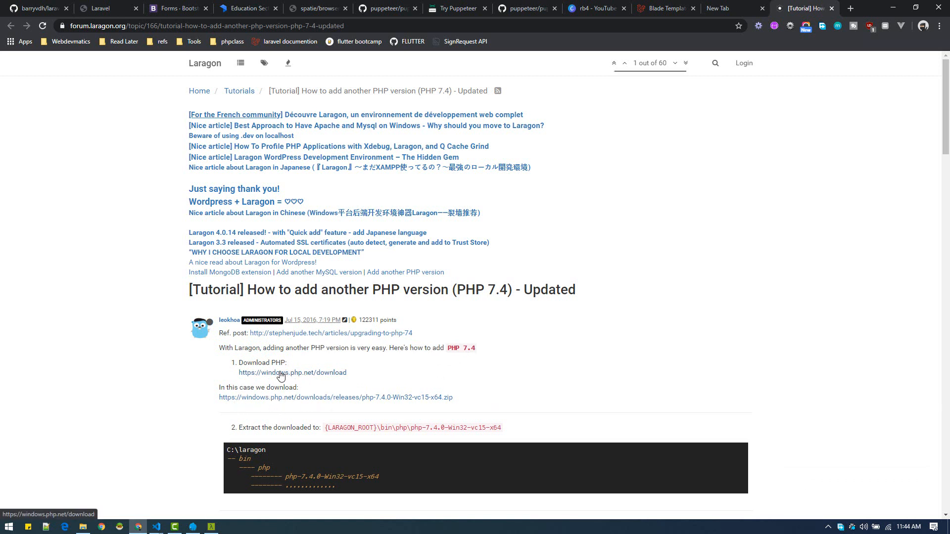
right_click(292, 373)
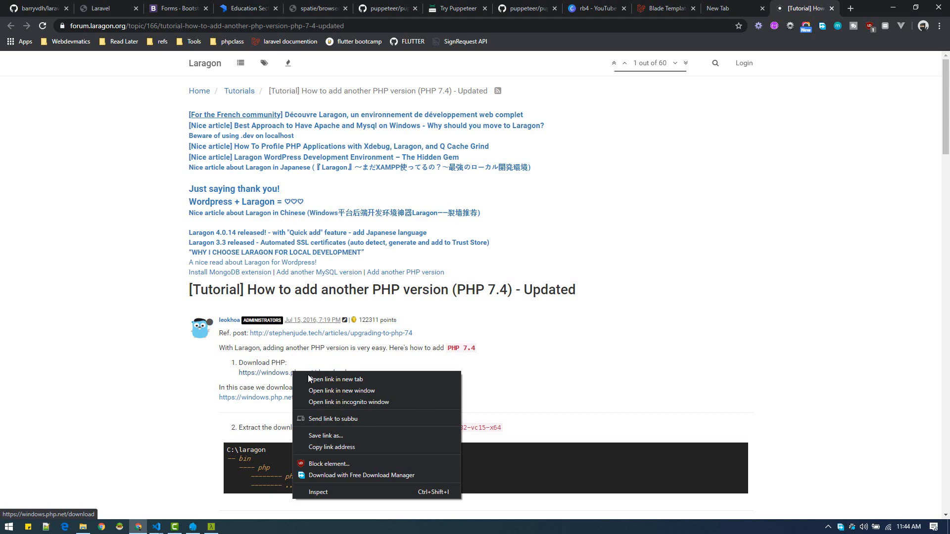
Get the PHP 7.4.7 VC15 x64 Non Thread Safe zip from windows.php.net while following the tutorial.
left_click(337, 379)
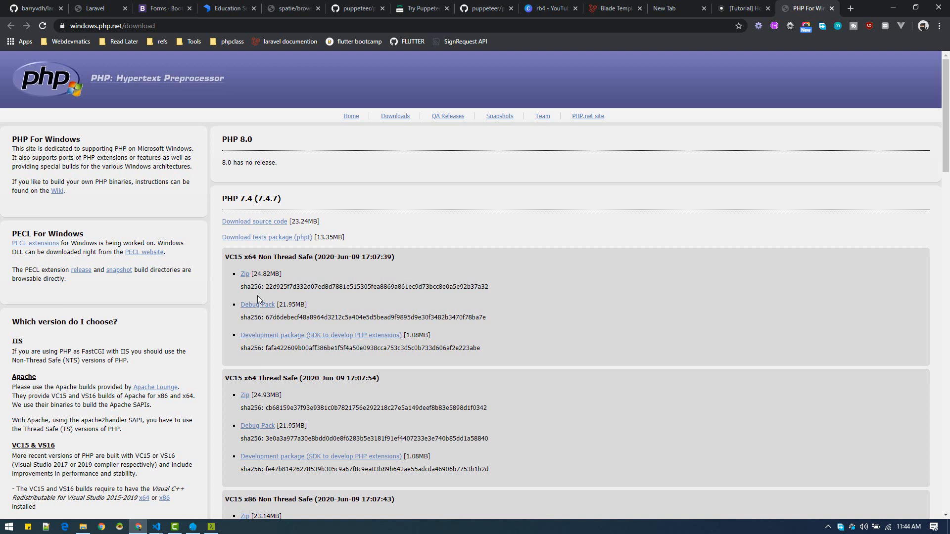
mouse_move(245, 274)
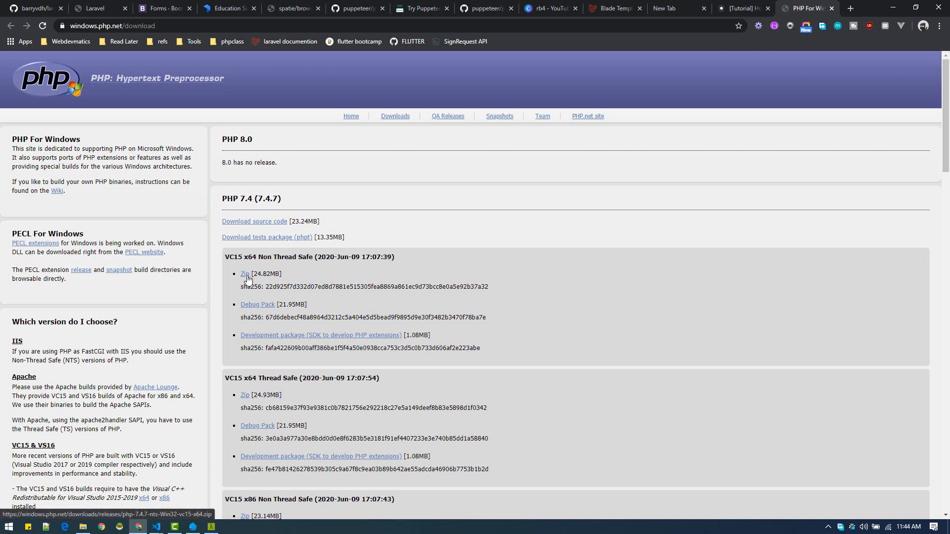
mouse_move(253, 270)
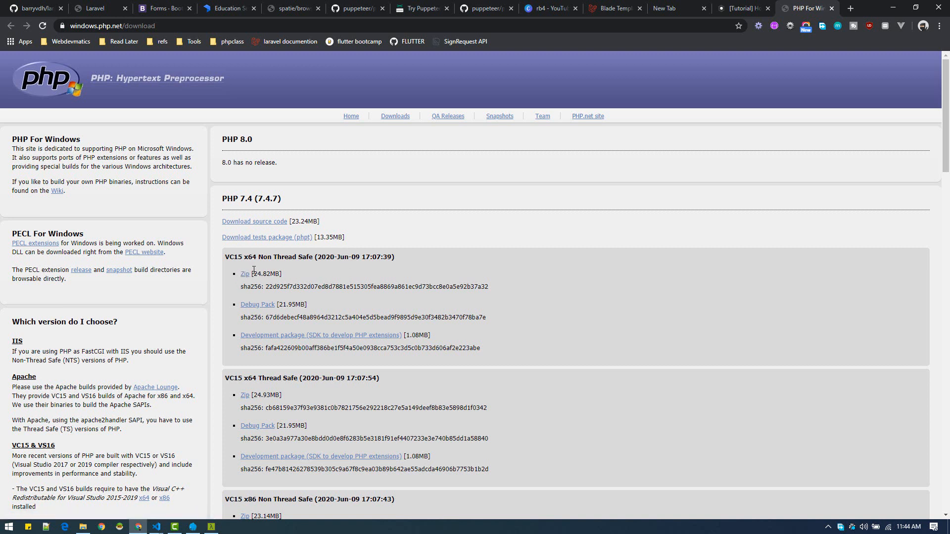
double_click(260, 273)
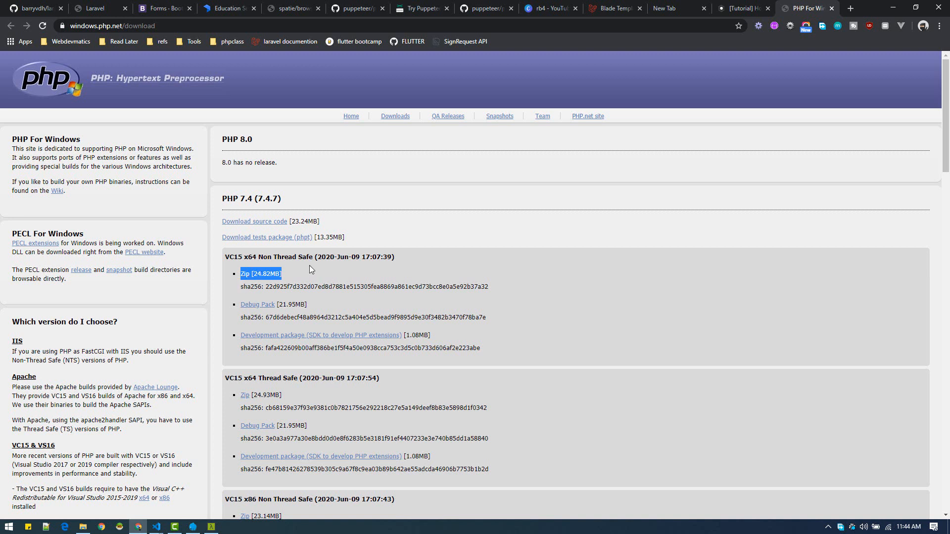
mouse_move(245, 274)
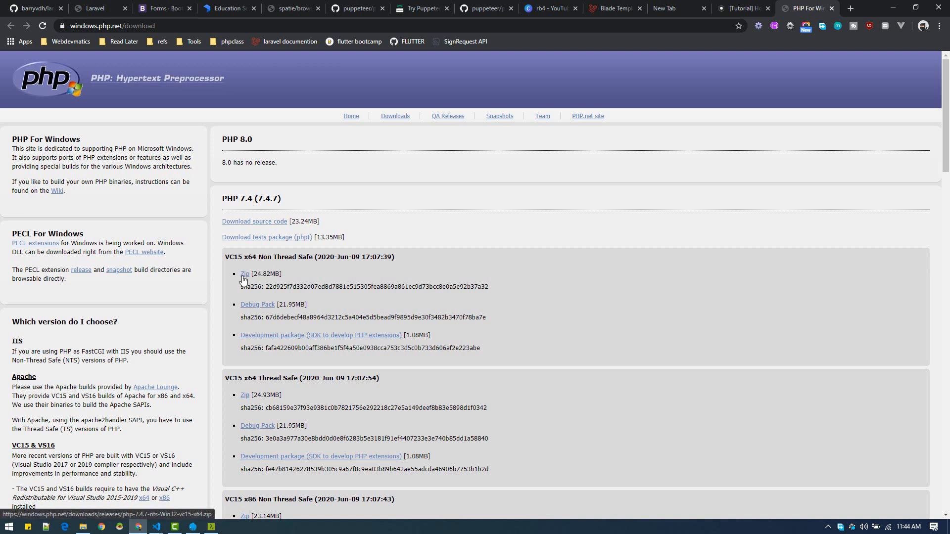
mouse_move(730, 12)
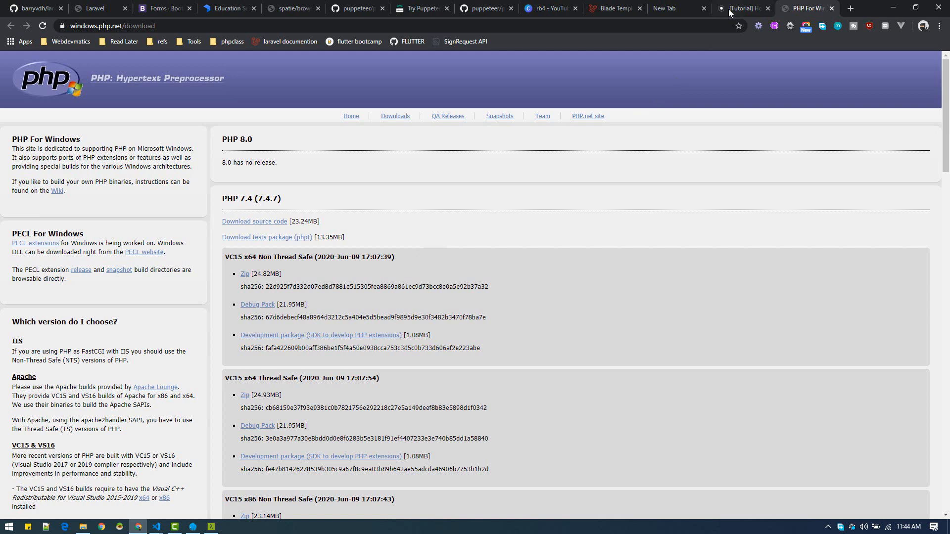
left_click(738, 8)
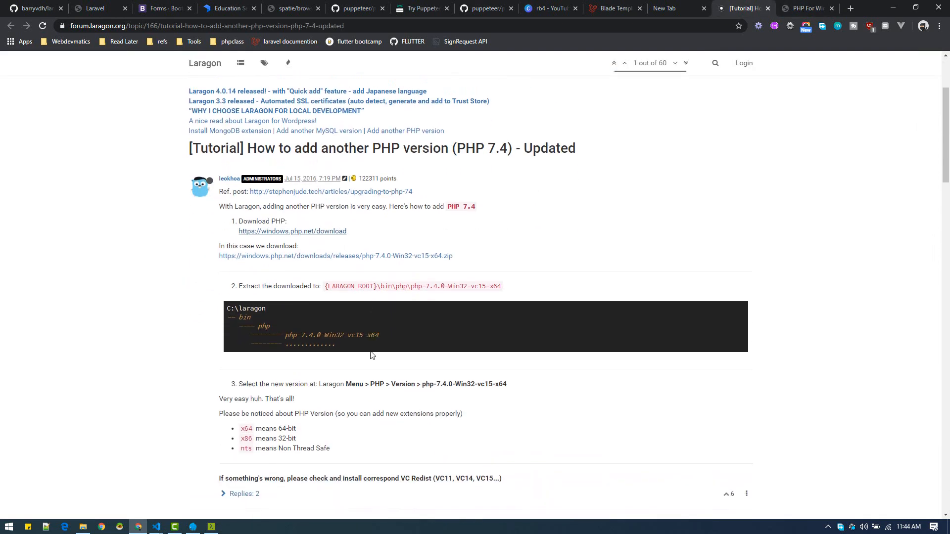
scroll("down", 3)
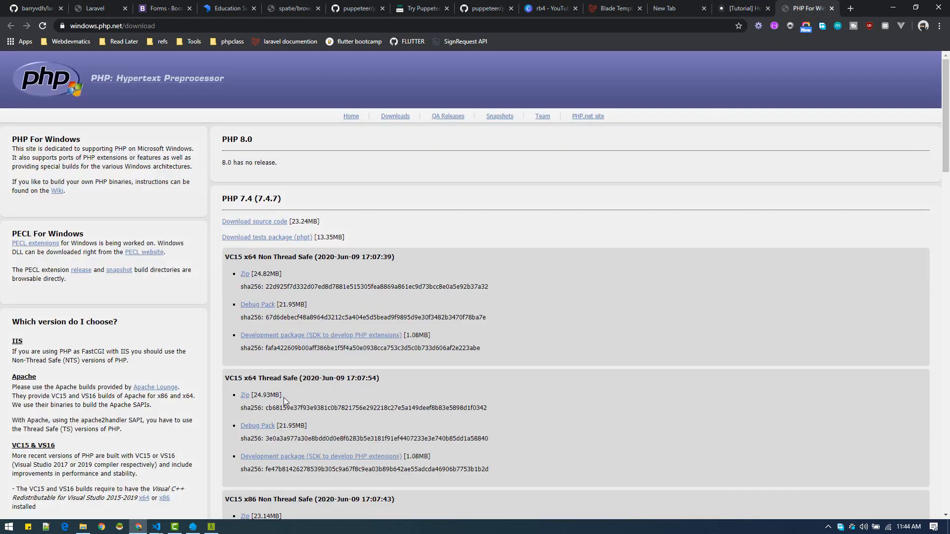
mouse_move(245, 255)
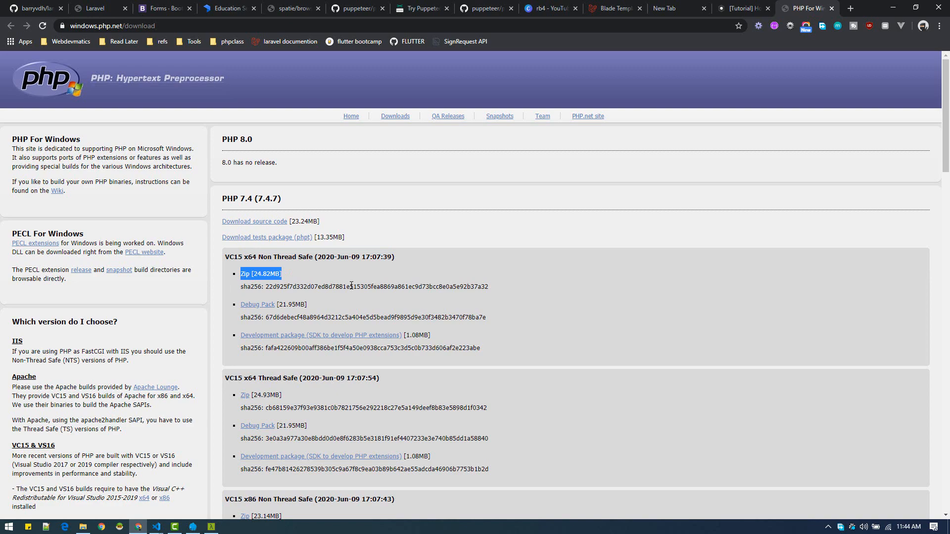
scroll("down", 3)
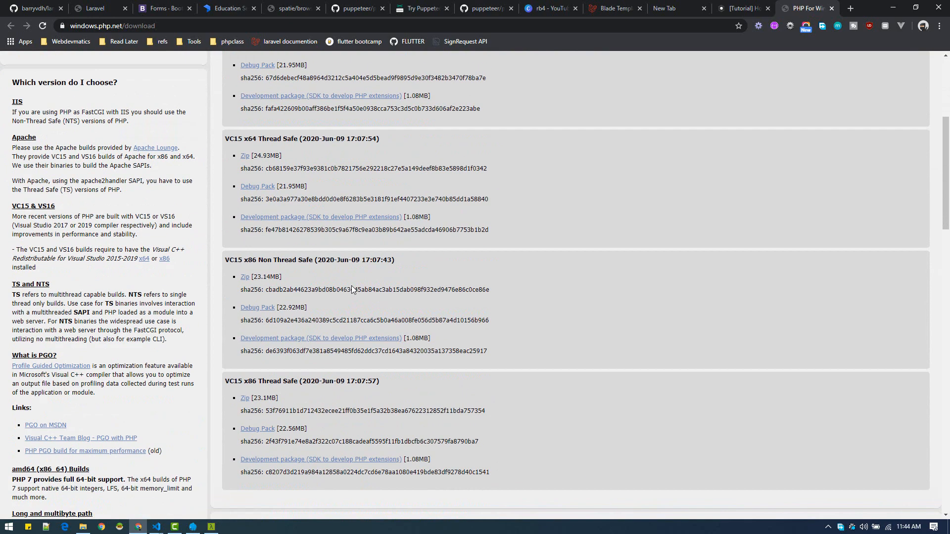
scroll("up", 3)
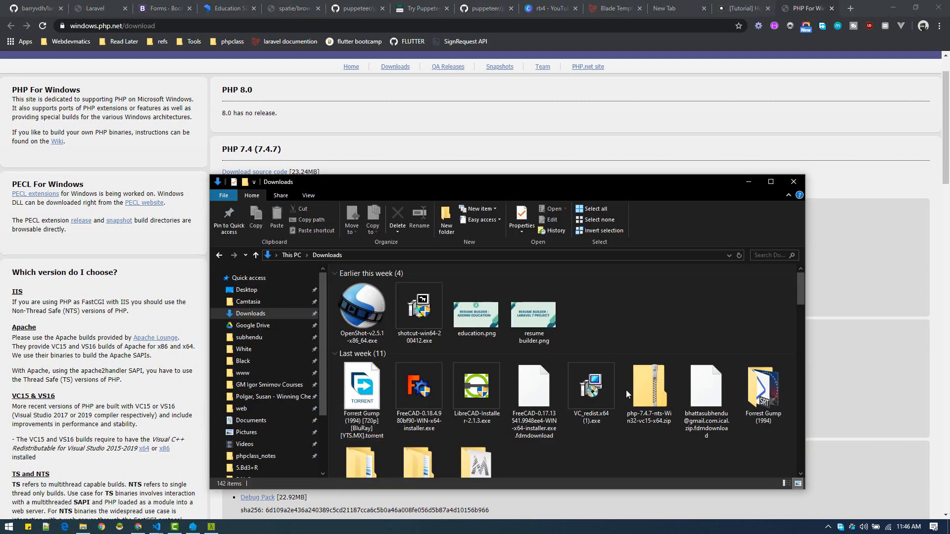
Copy php-7.4.7-nts-Win32-vc15-x64.zip from Downloads and bring Laragon forward.
left_click(647, 388)
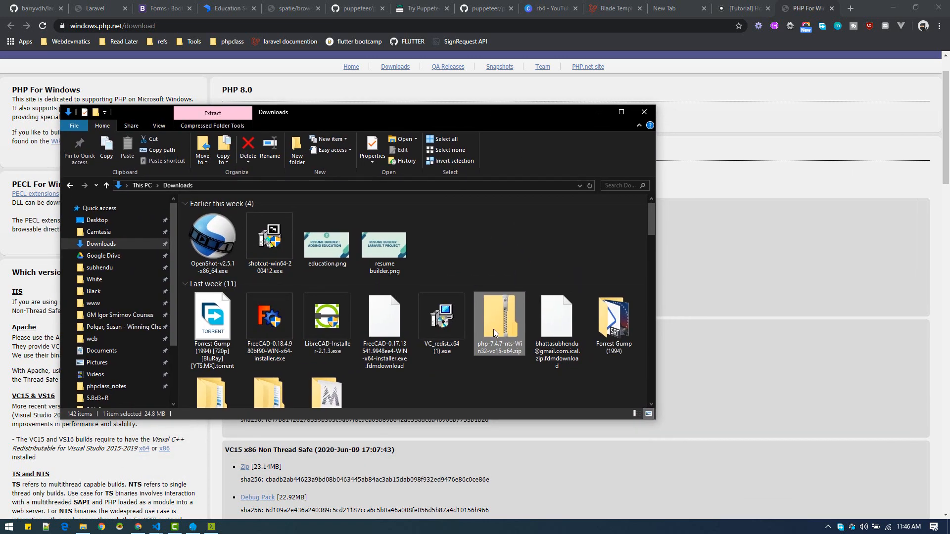
right_click(500, 318)
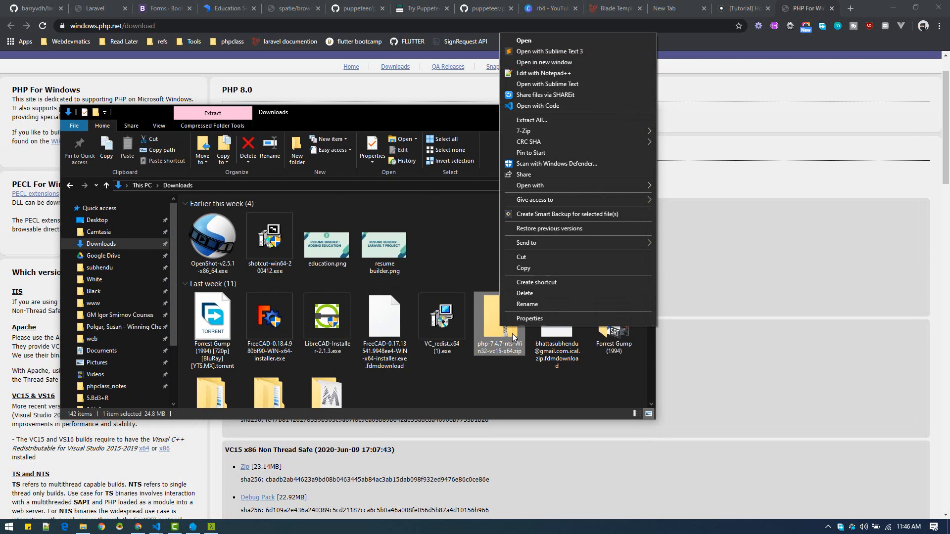
left_click(489, 365)
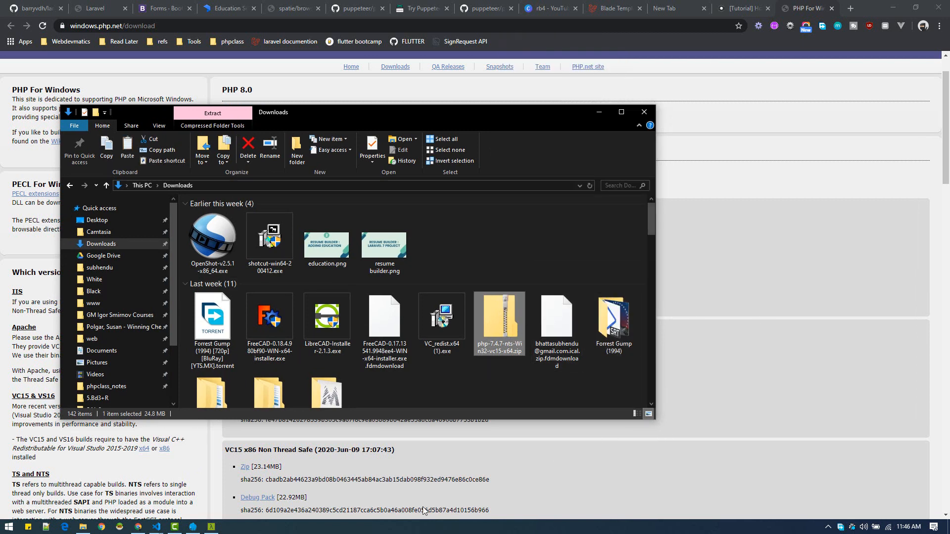
left_click(192, 526)
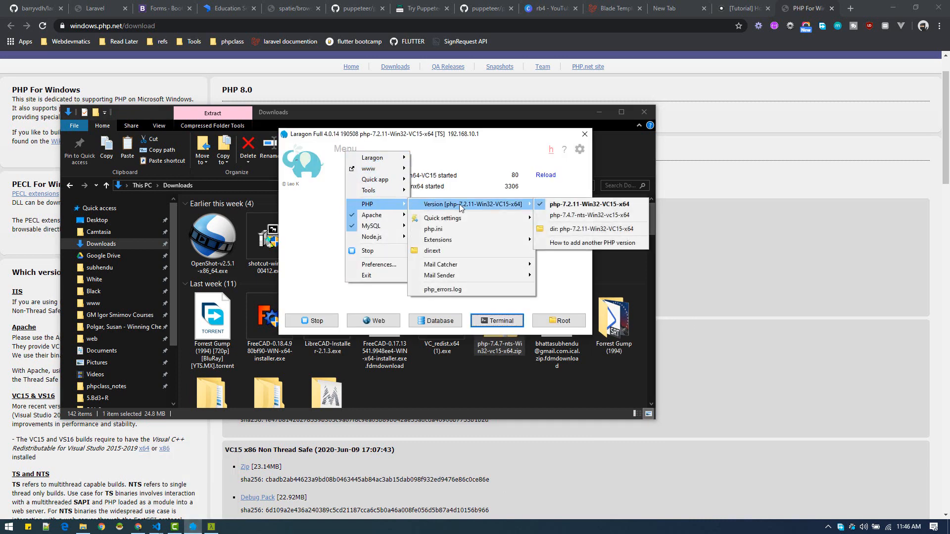
mouse_move(576, 229)
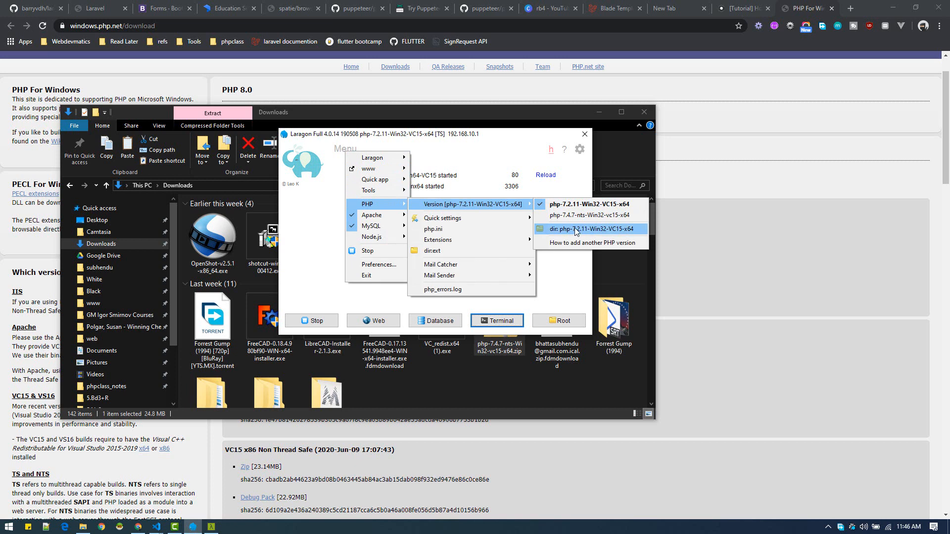
mouse_move(597, 236)
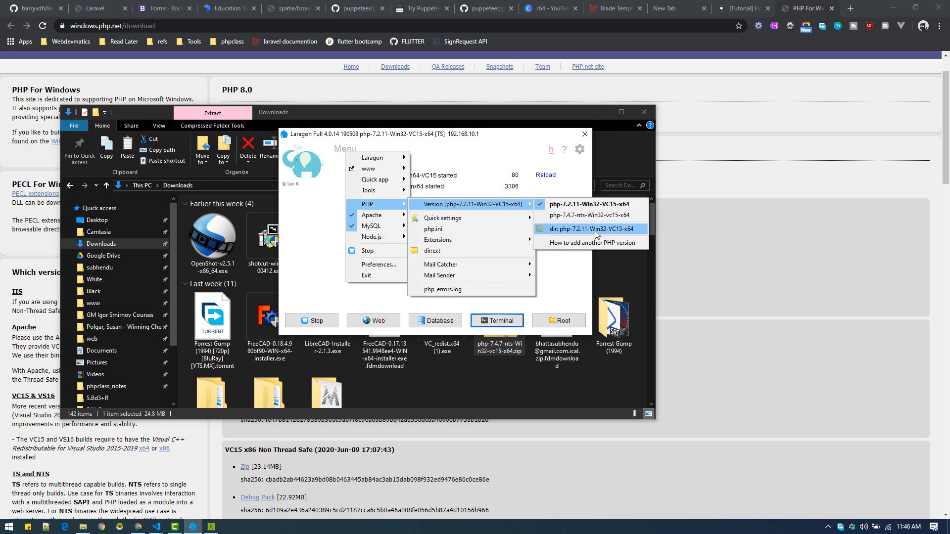
Open the php-7.2.11-Win32-VC15-x64 directory from Laragon's PHP version menu.
left_click(592, 229)
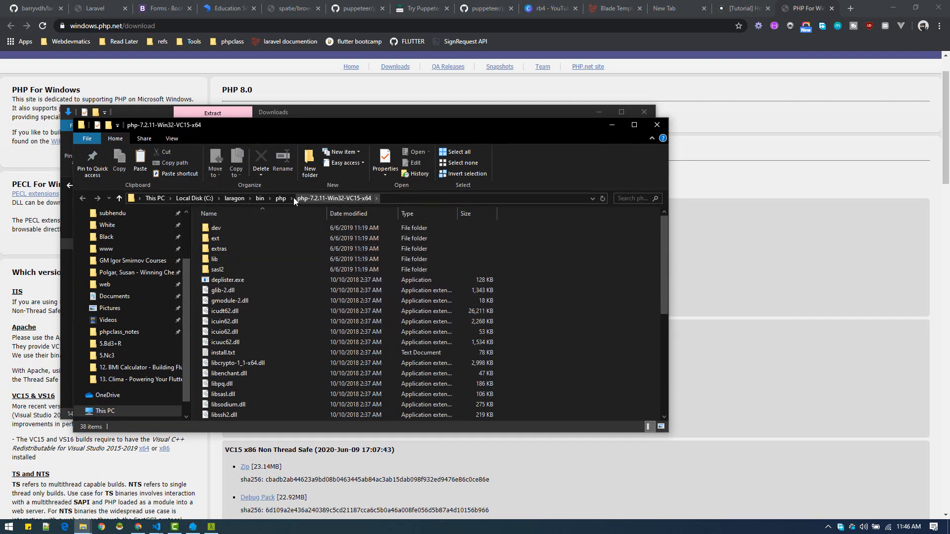
mouse_move(386, 131)
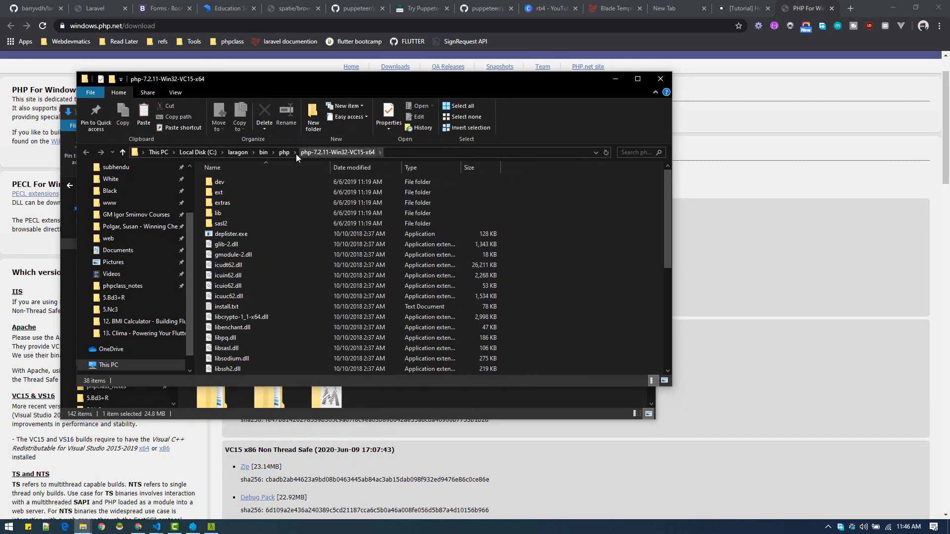
Paste the PHP 7.4.7 zip into laragon\bin\php and select it.
left_click(284, 152)
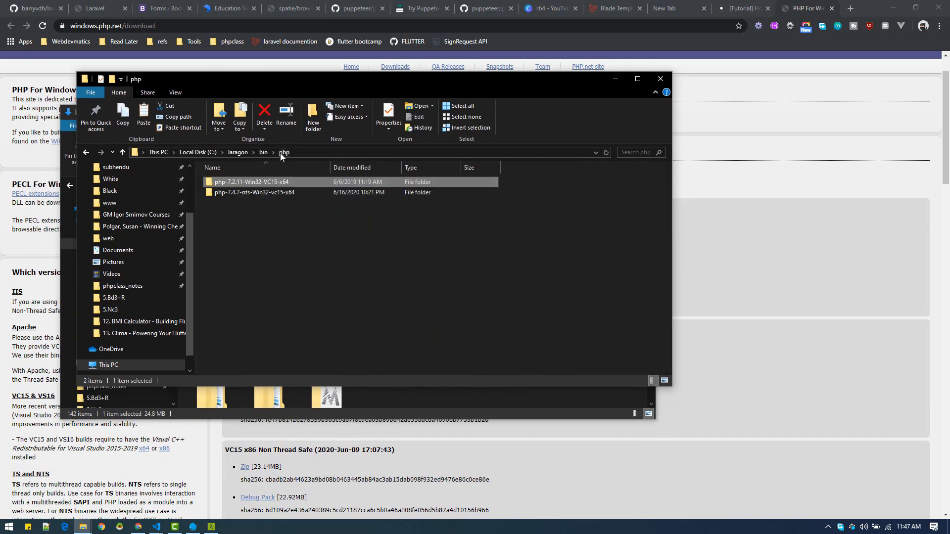
mouse_move(246, 230)
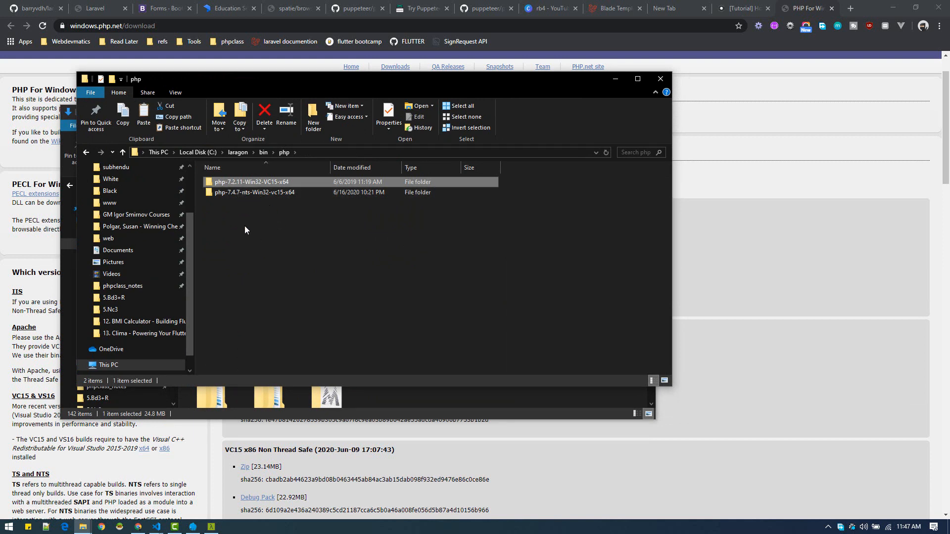
mouse_move(240, 221)
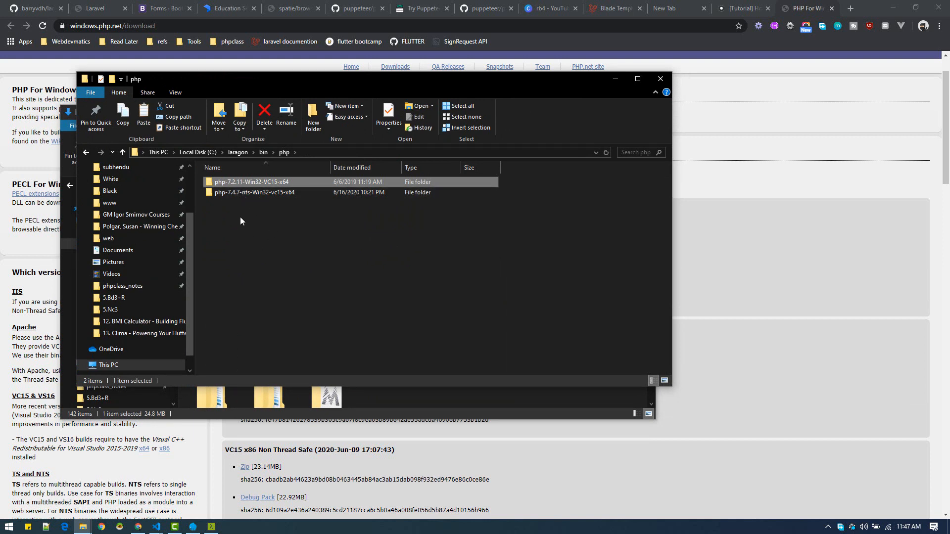
right_click(241, 221)
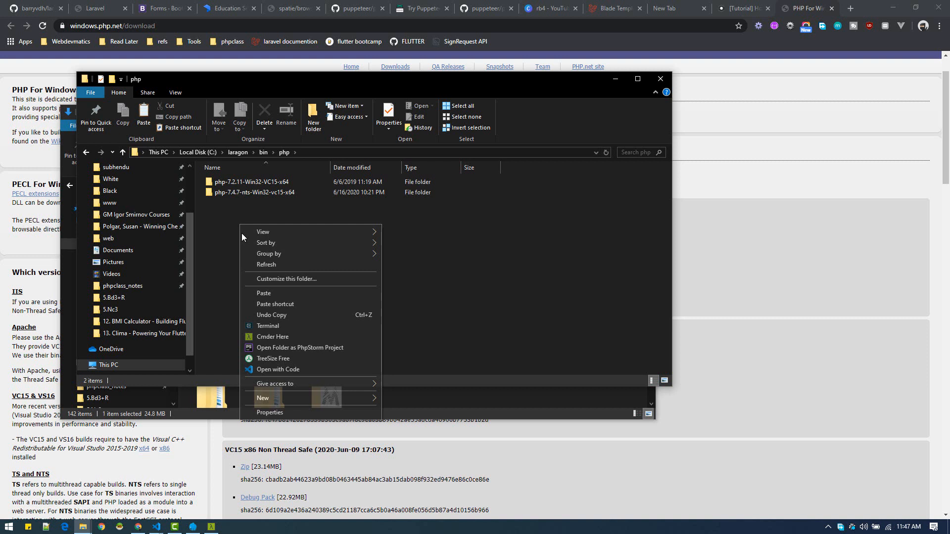
left_click(264, 294)
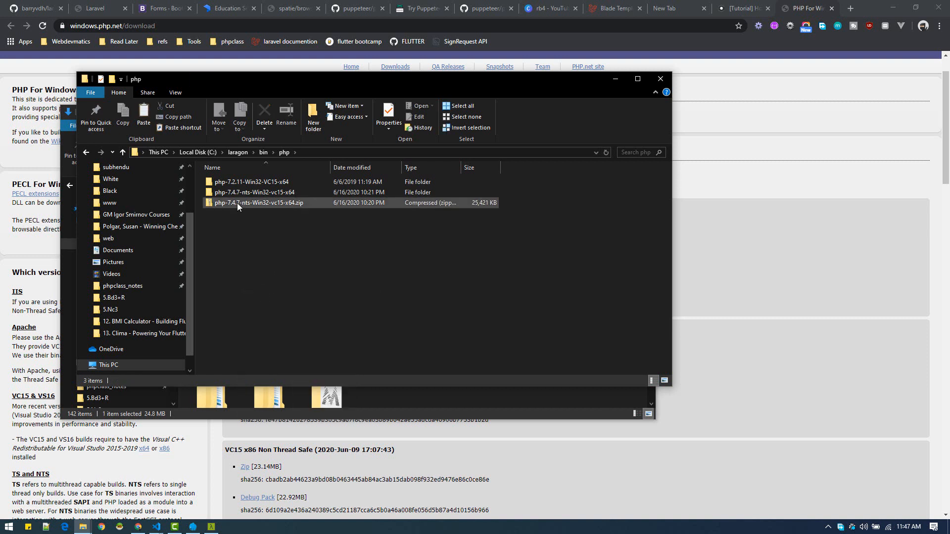
left_click(259, 203)
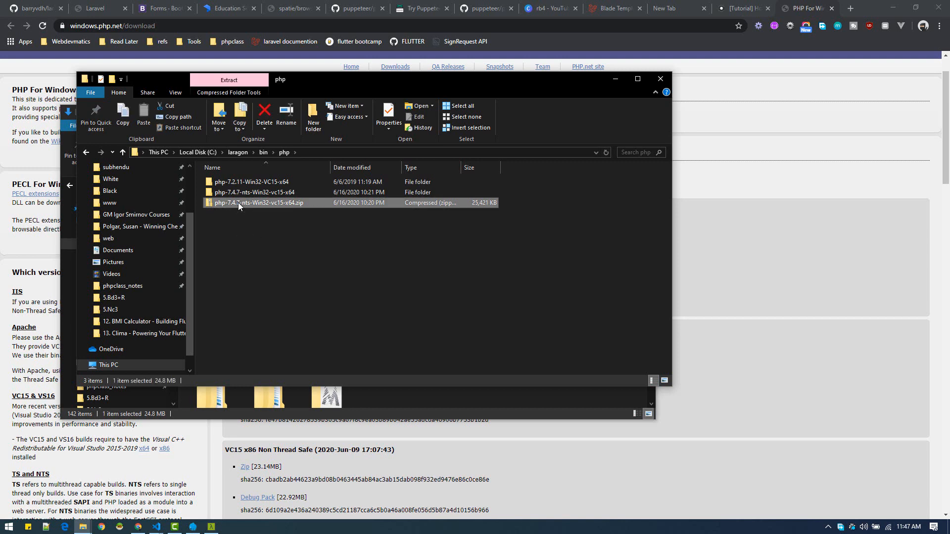
Extract All the zip to a destination path ending in '-new'.
right_click(259, 202)
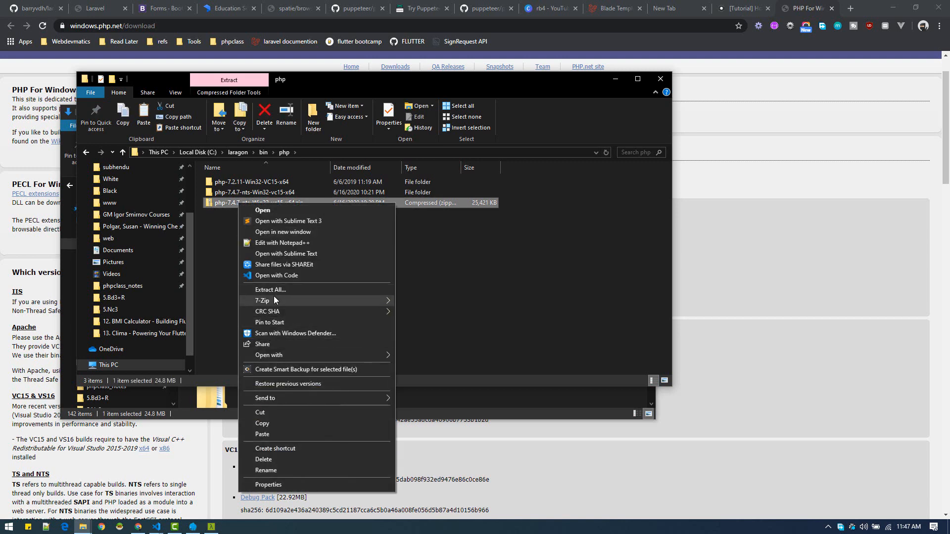
mouse_move(279, 295)
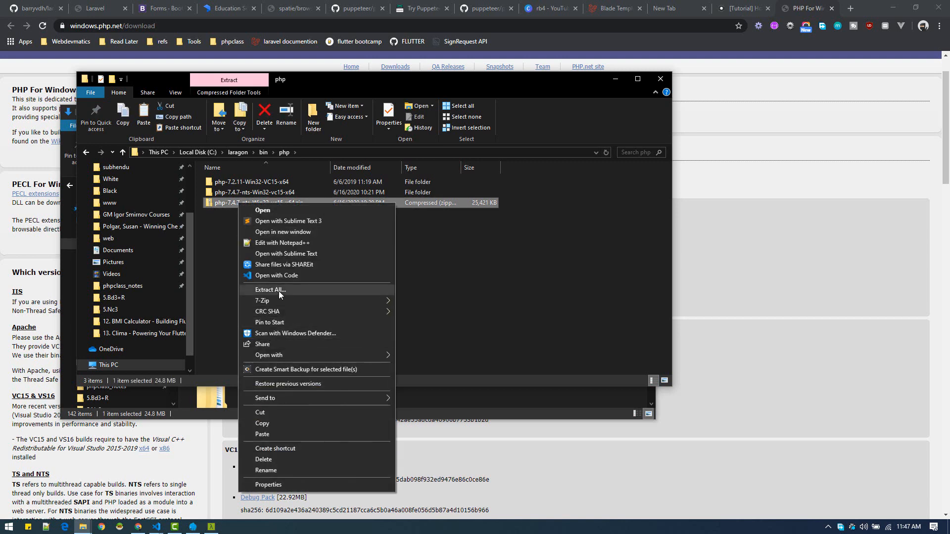
left_click(269, 289)
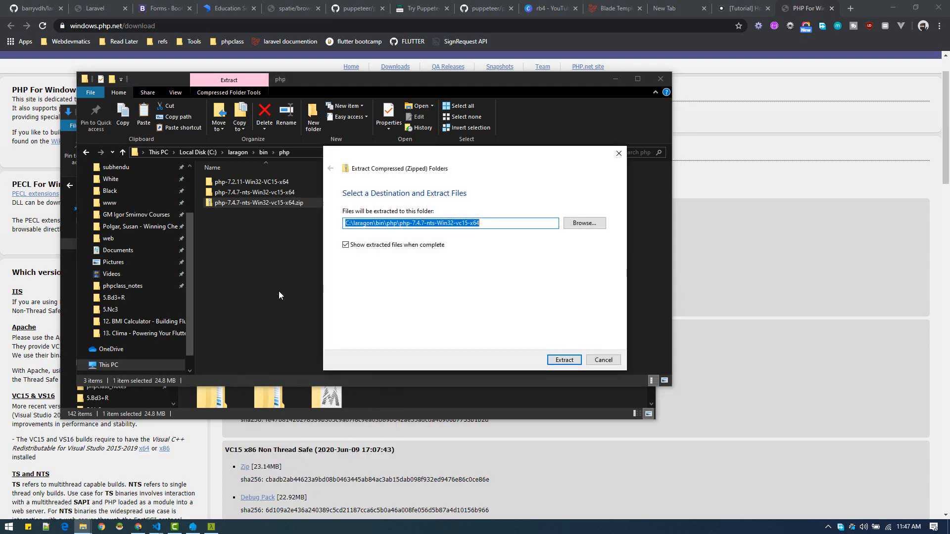
left_click(450, 223)
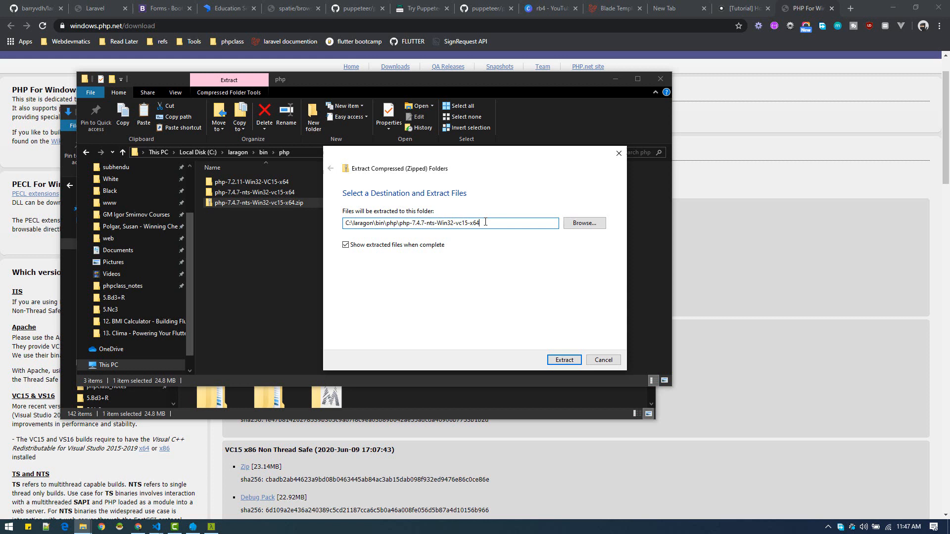
type("-new")
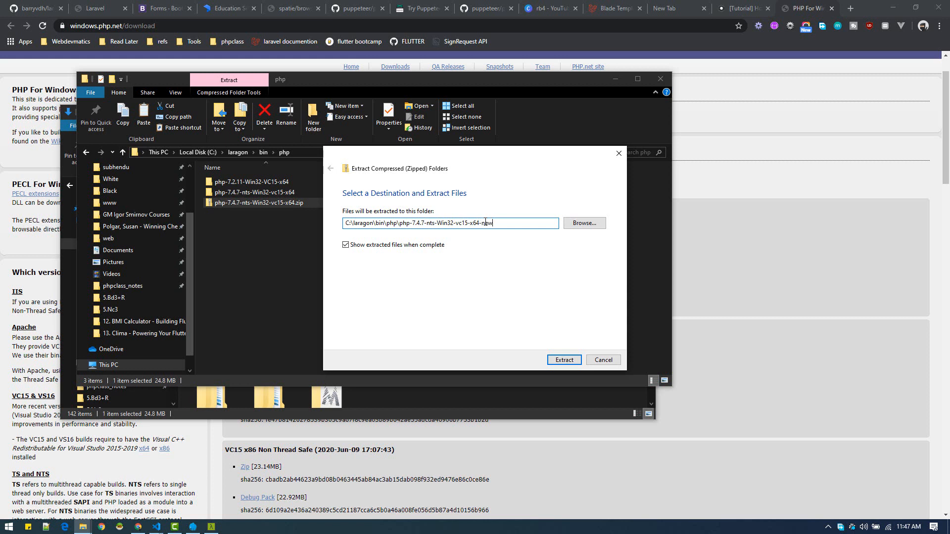
double_click(488, 223)
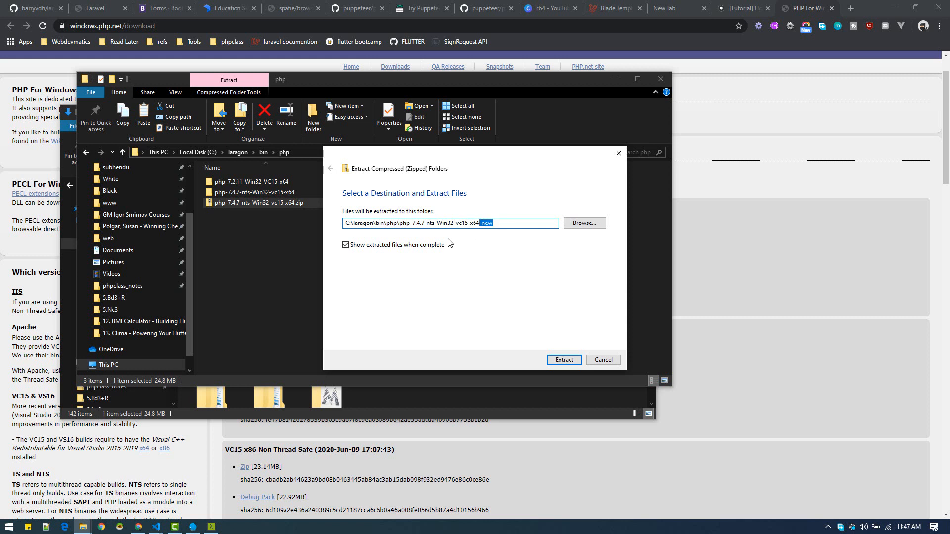
mouse_move(581, 350)
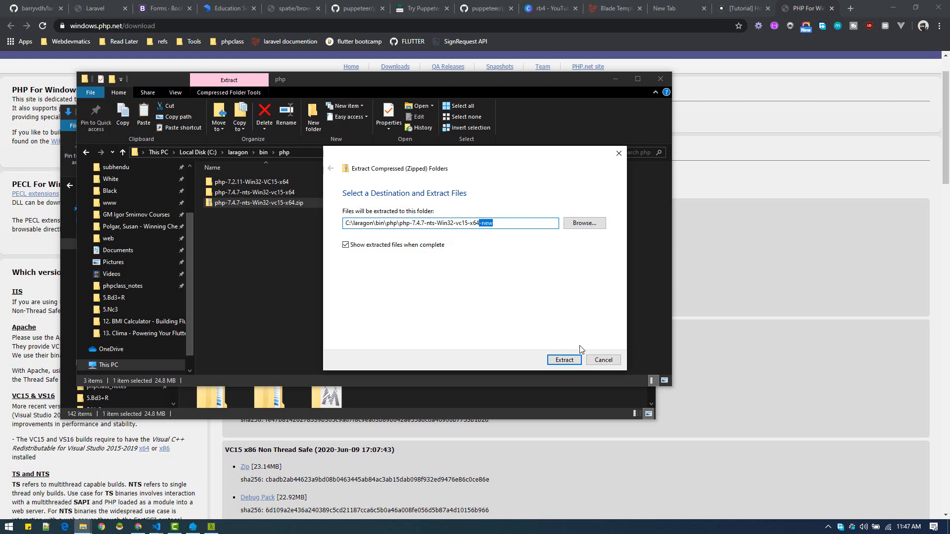
left_click(563, 360)
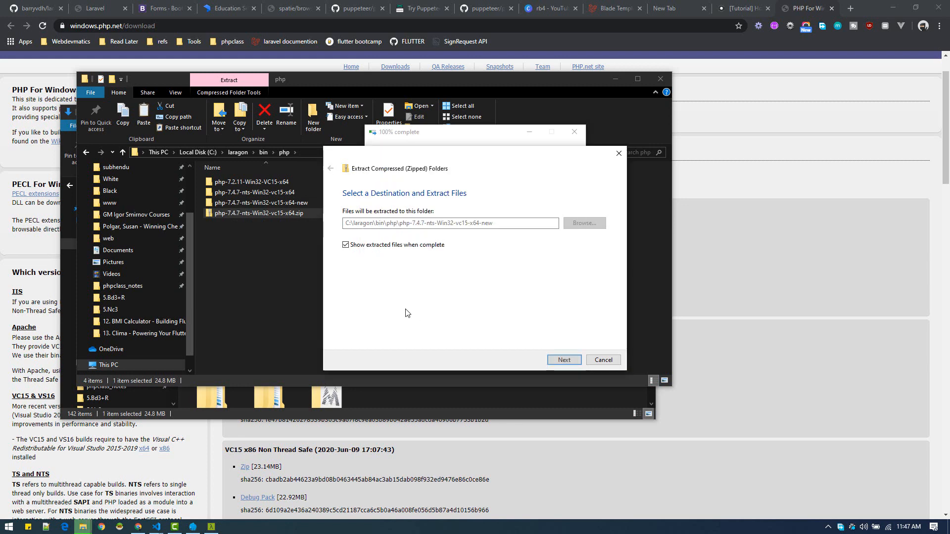
Close the extracted folder's window and delete php-7.4.7-nts-Win32-vc15-x64.zip from laragon\bin\php.
left_click(563, 360)
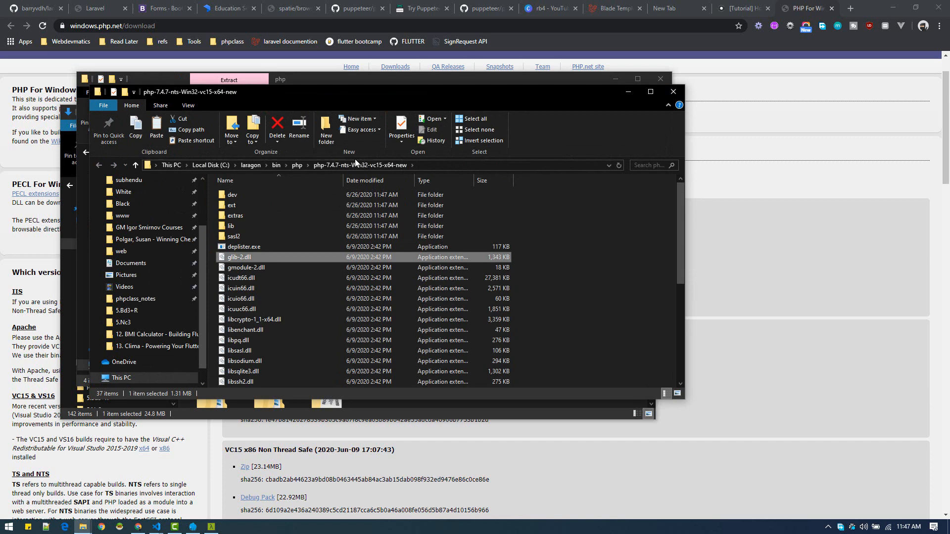
mouse_move(528, 107)
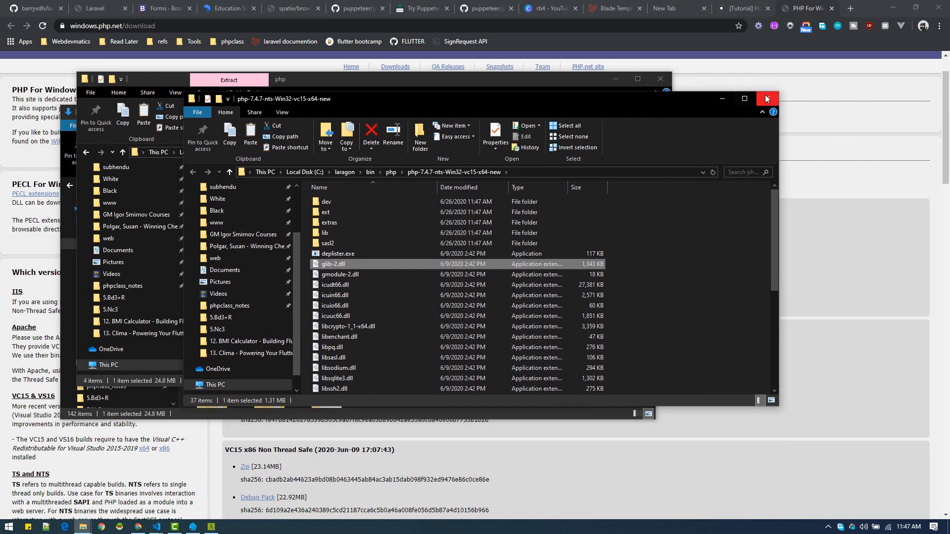
left_click(766, 99)
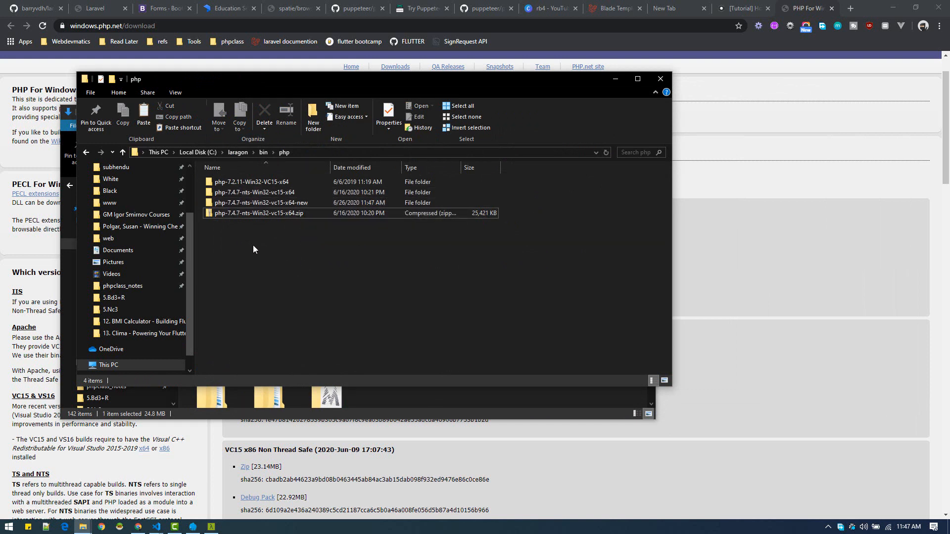
left_click(259, 213)
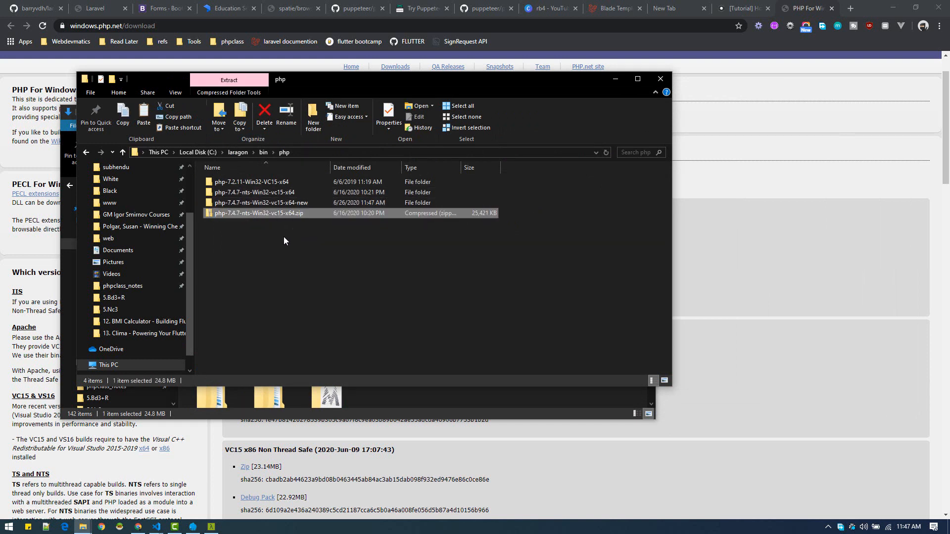
mouse_move(279, 213)
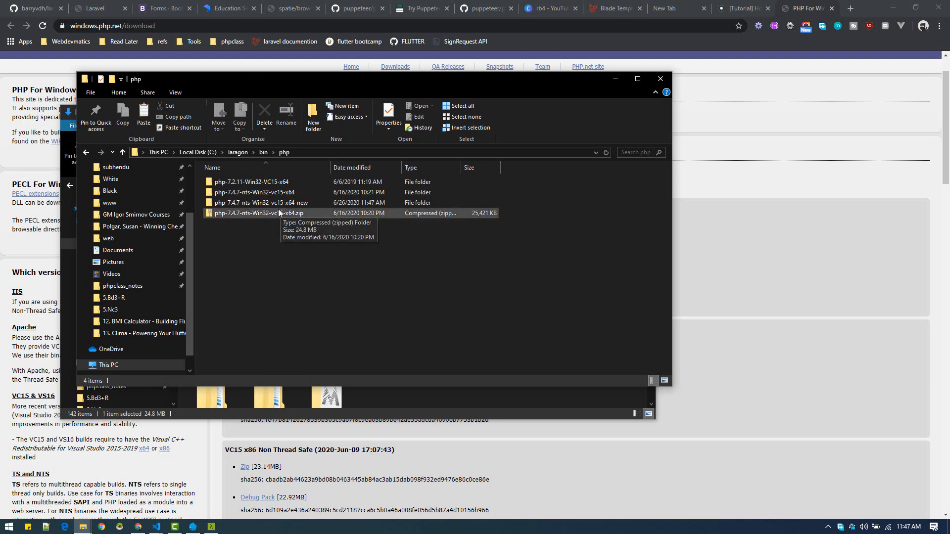
left_click(261, 202)
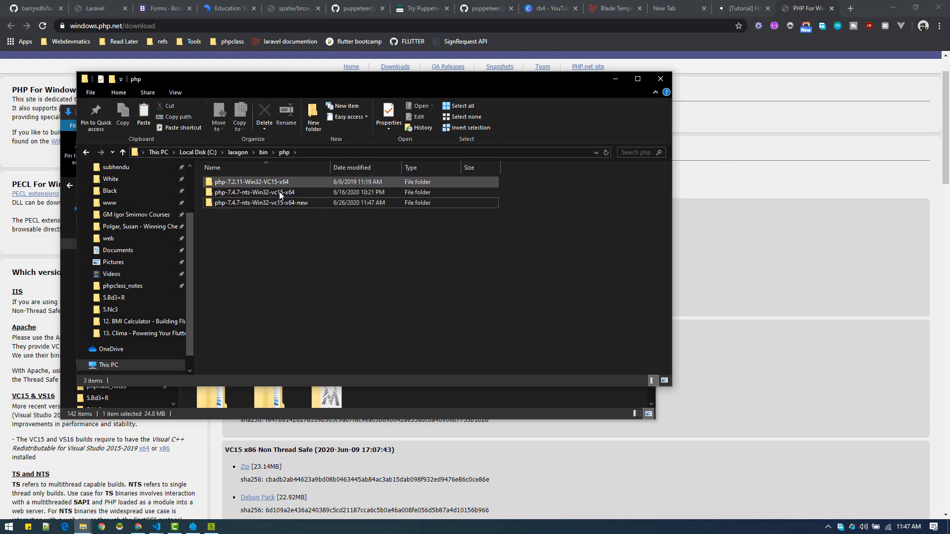
left_click(255, 192)
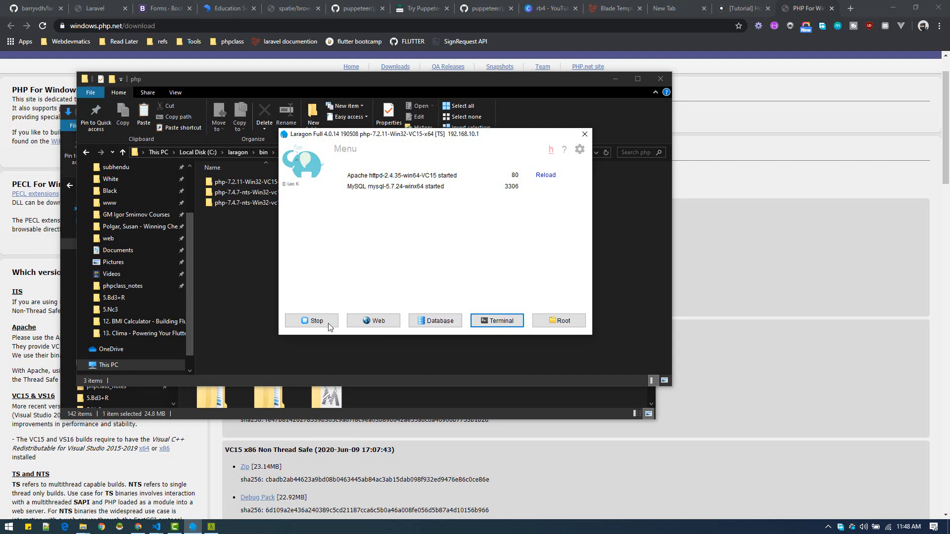
mouse_move(417, 161)
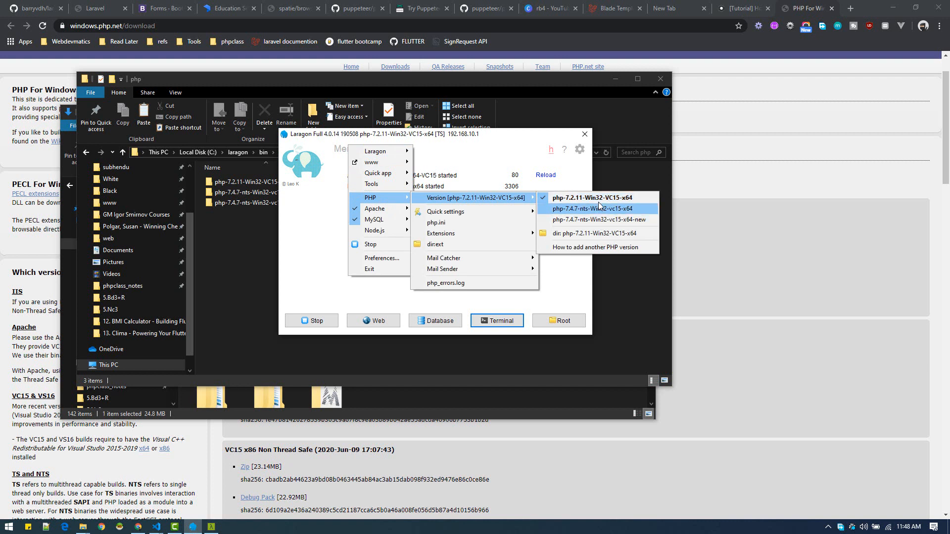
mouse_move(577, 208)
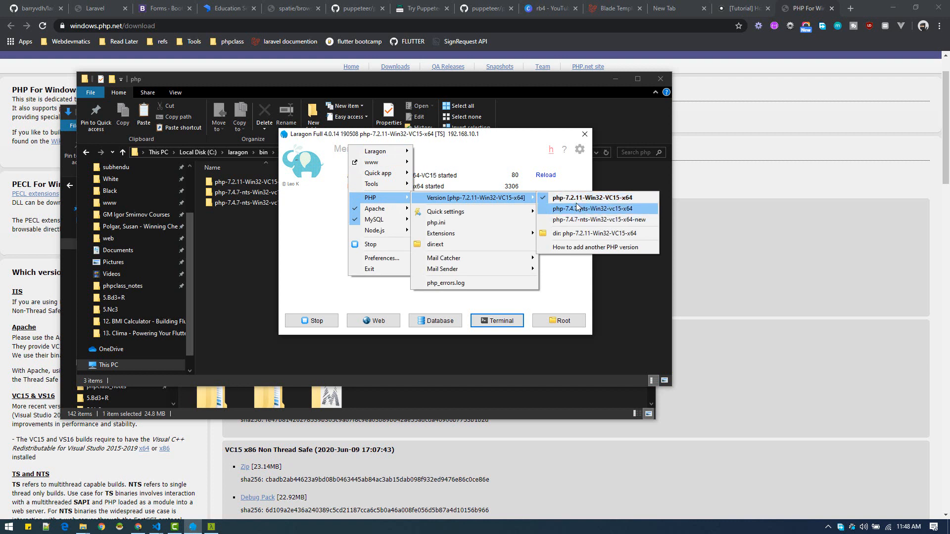
mouse_move(578, 213)
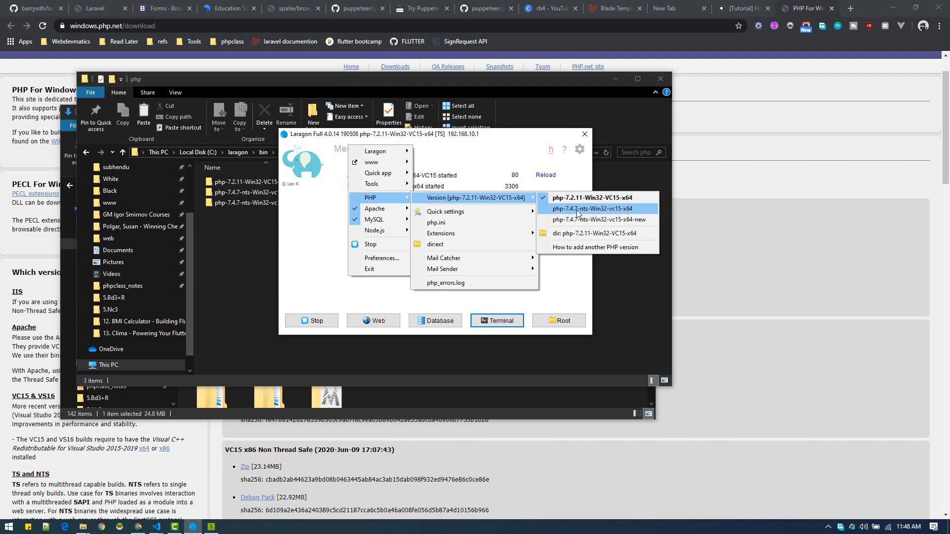
mouse_move(579, 208)
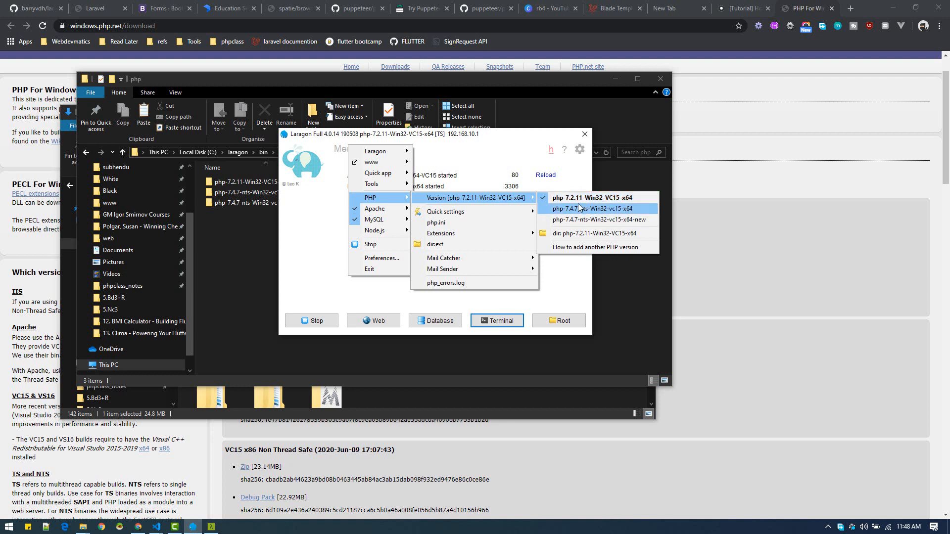
mouse_move(570, 215)
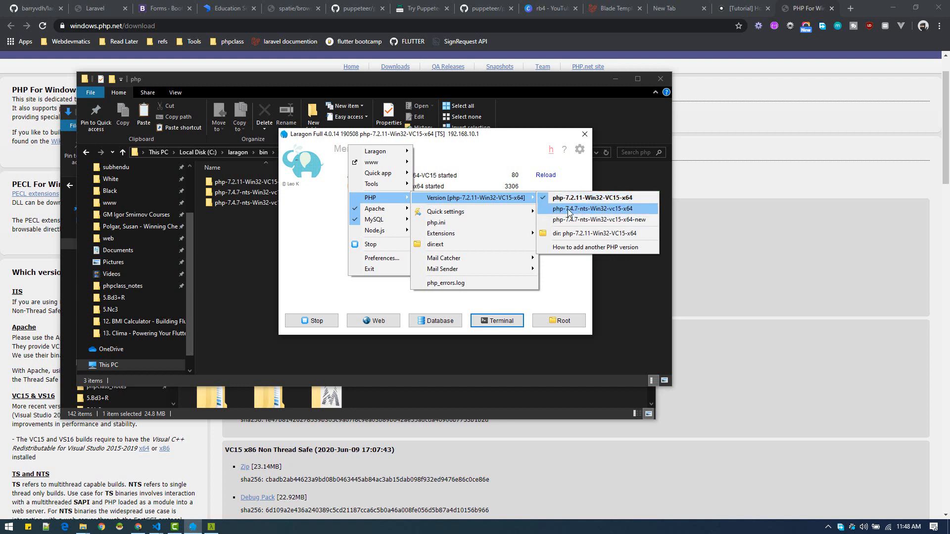
Switch Laragon's PHP version to php-7.4.7-nts-Win32-vc15-x64 and nudge its window aside.
left_click(592, 209)
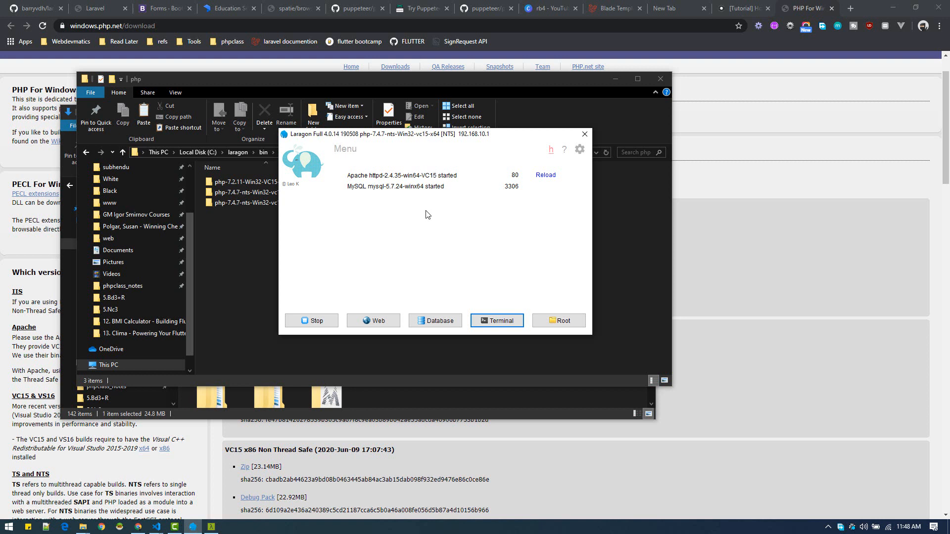
left_click_drag(425, 134, 420, 140)
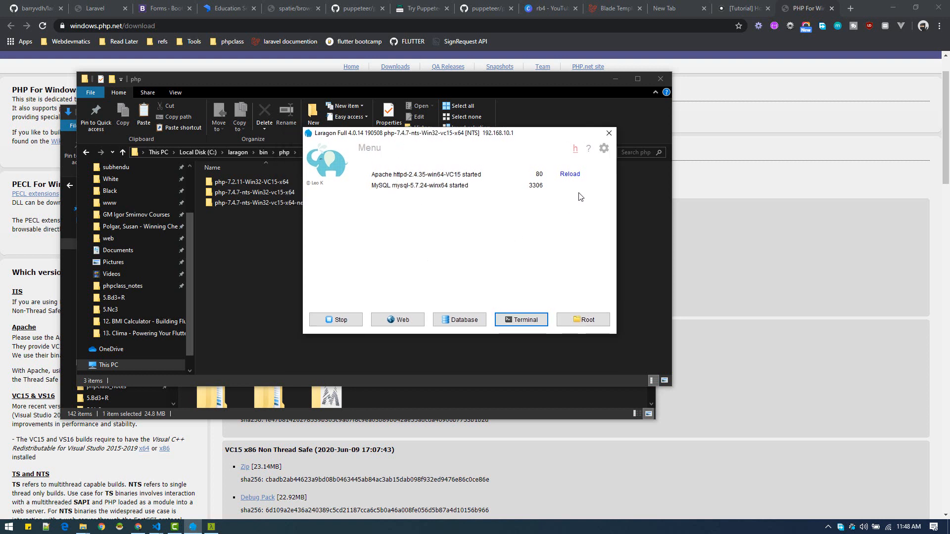
mouse_move(521, 214)
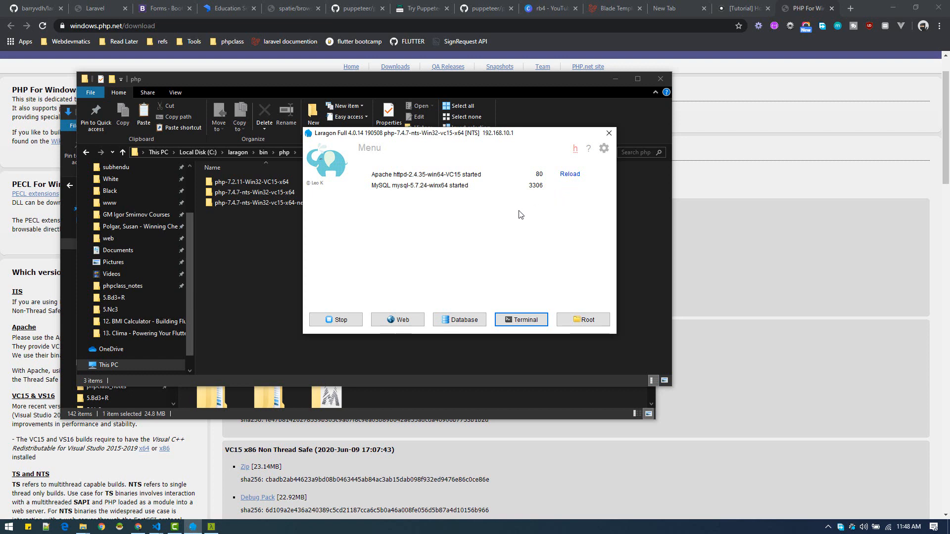
mouse_move(422, 265)
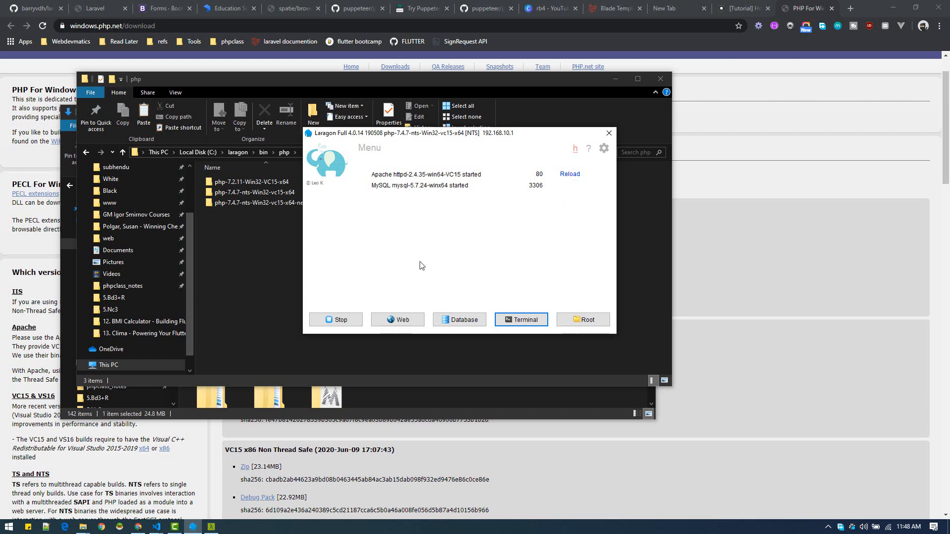
mouse_move(218, 523)
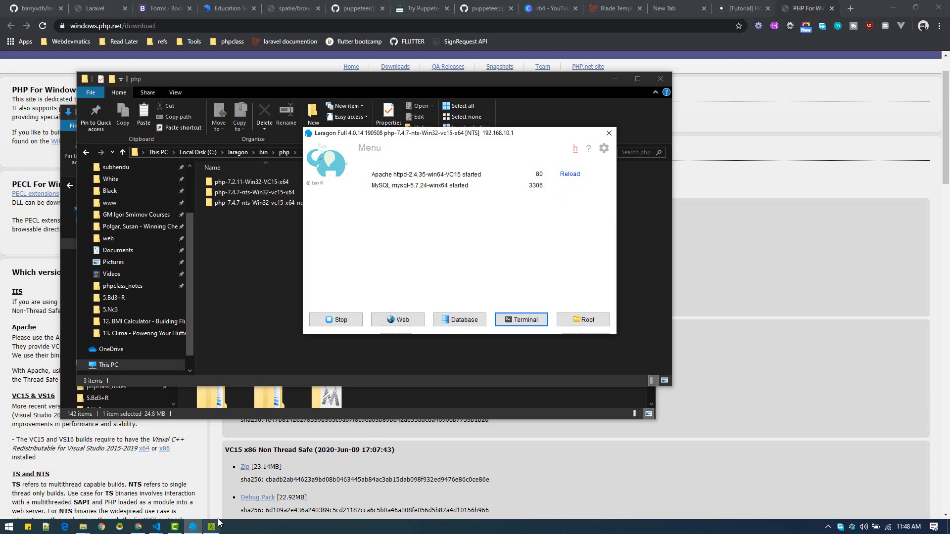
Recheck php -v in the old Cmder terminal, still showing PHP 7.2.11, then close it.
left_click(520, 319)
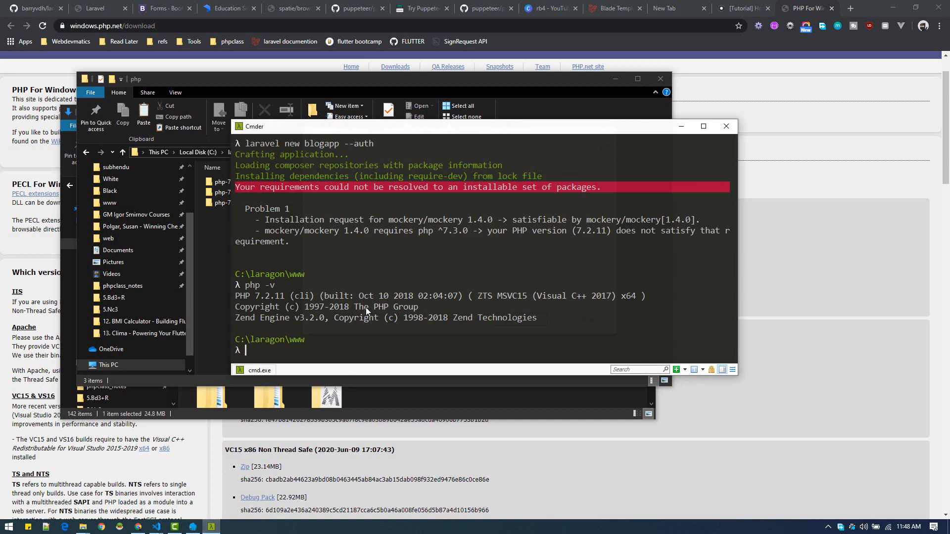
type("php -v")
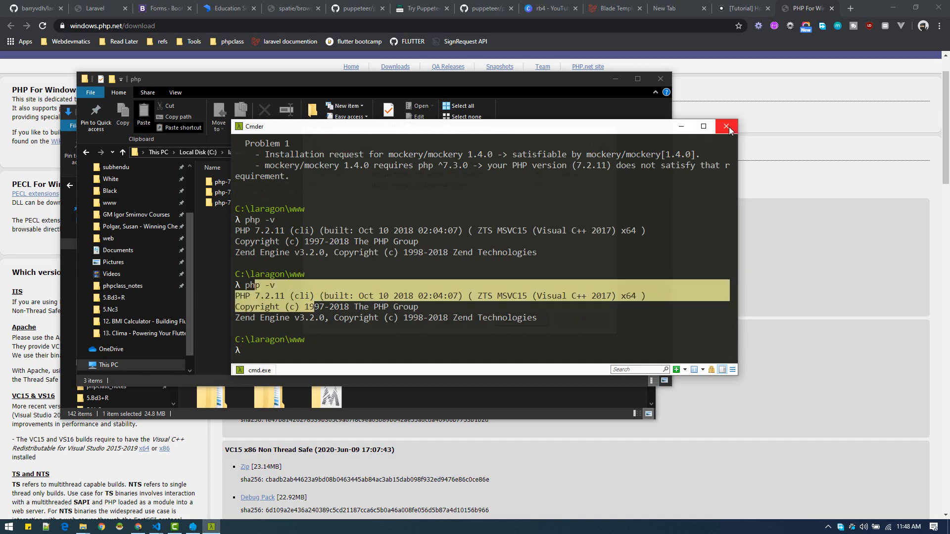
left_click(726, 126)
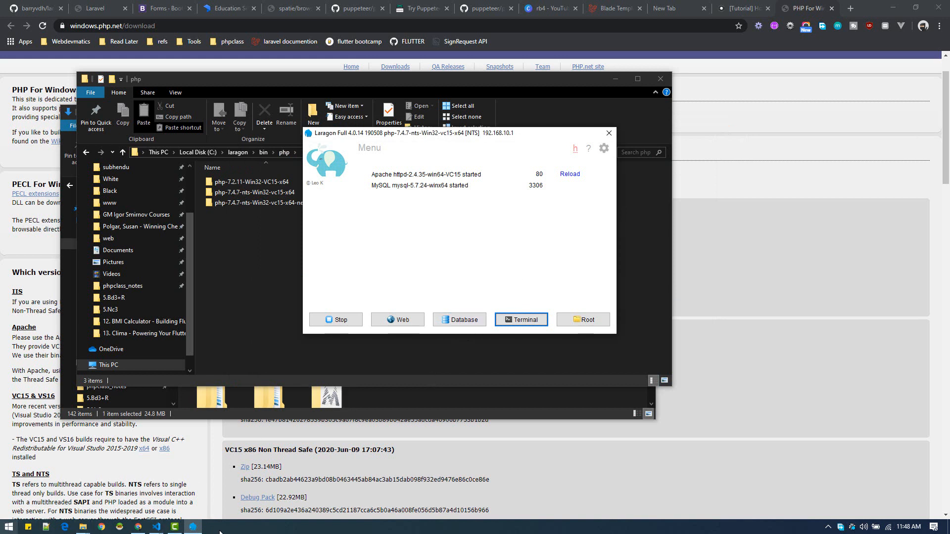
mouse_move(435, 417)
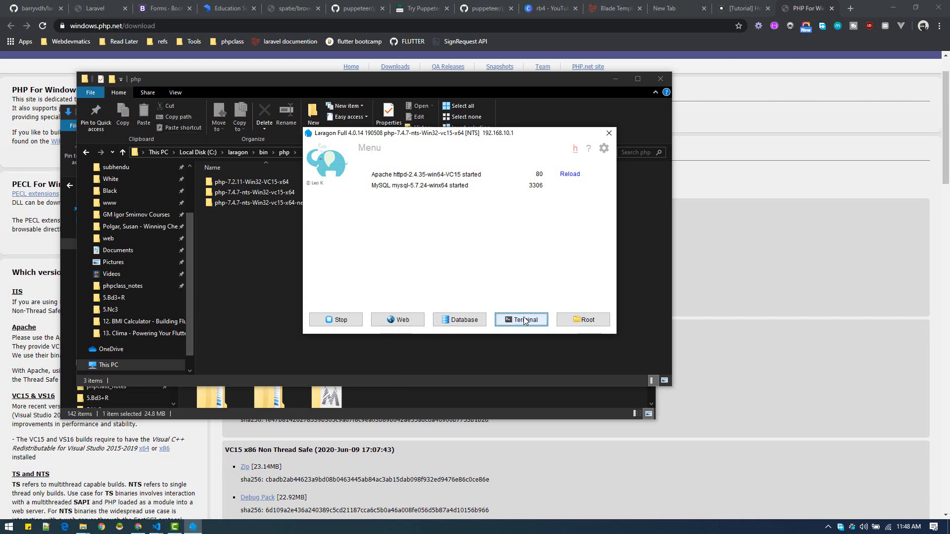
In a fresh terminal, confirm PHP 7.4.7 with php -v and enter 'laravel new blogapp --auth'.
left_click(520, 320)
type("p")
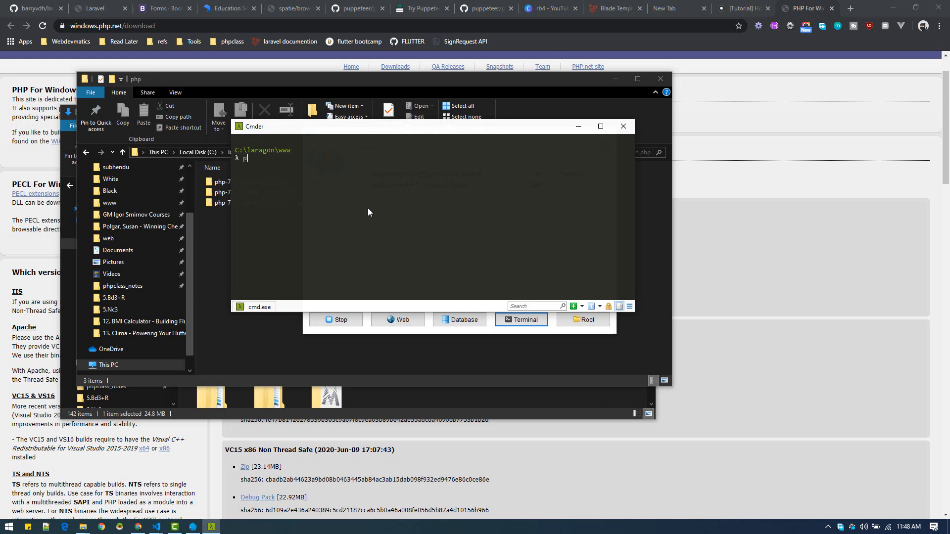
key("Return")
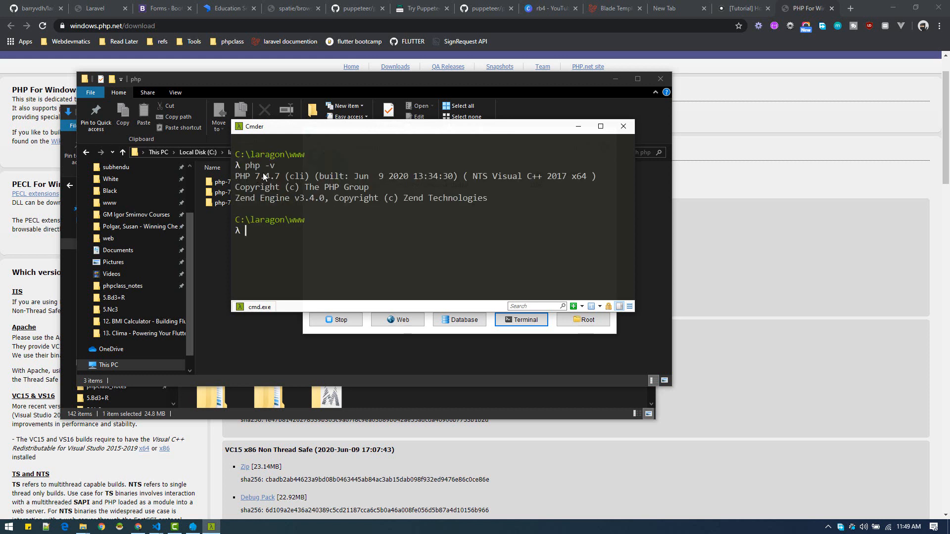
type("php -v")
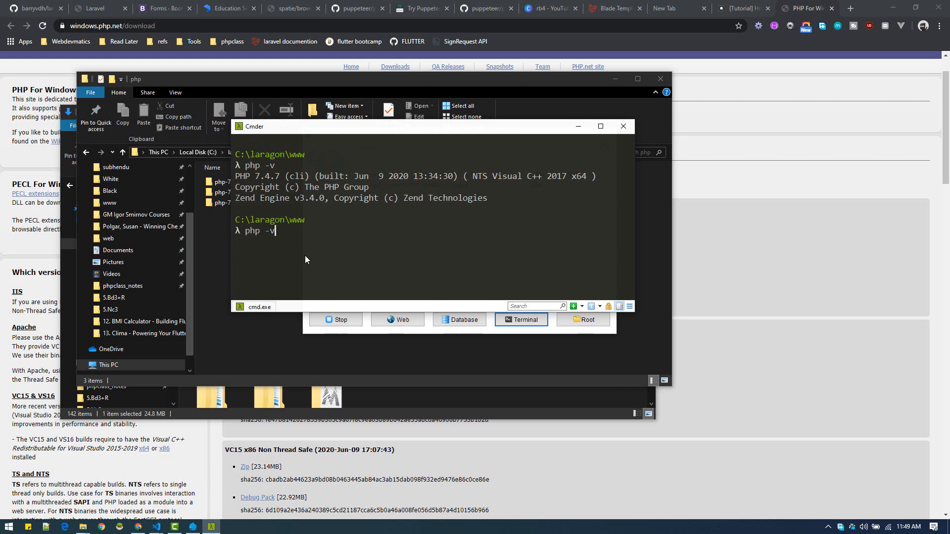
type("laravel new blogapp --auth")
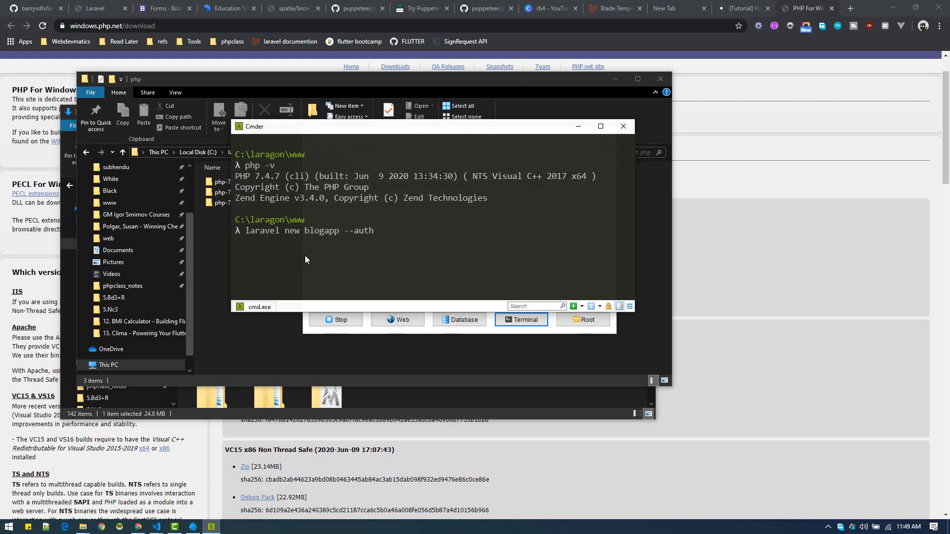
mouse_move(365, 275)
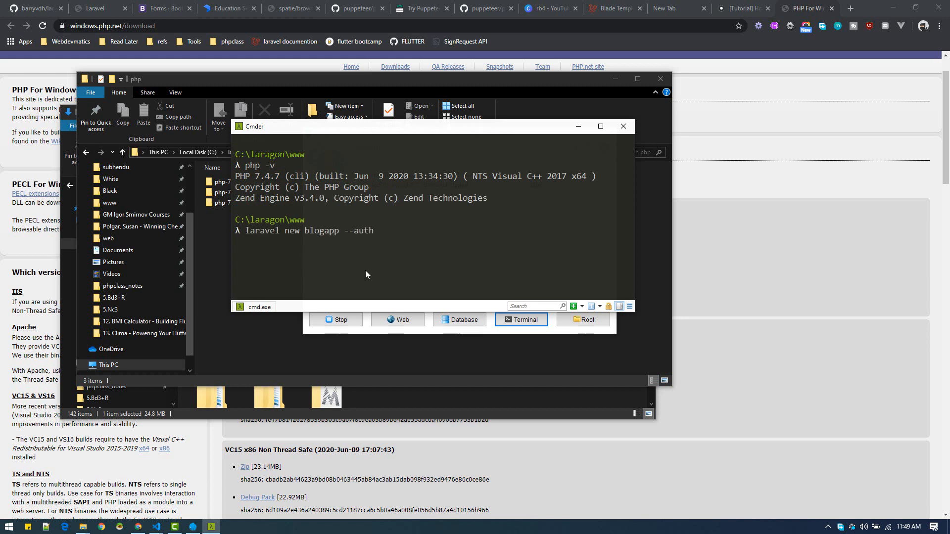